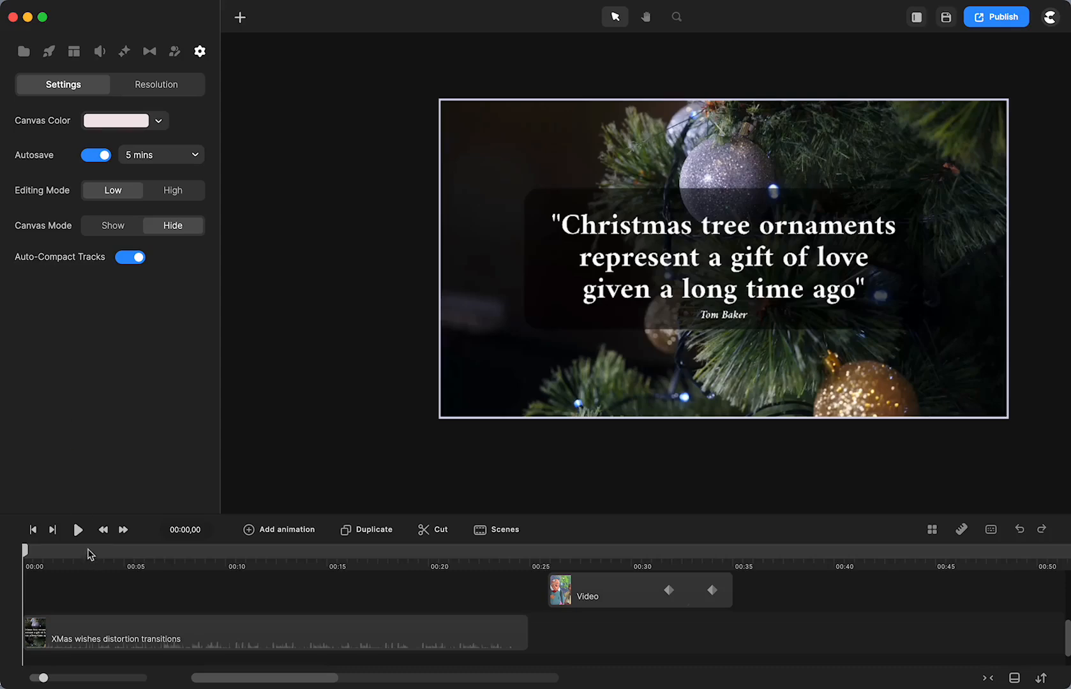
Preview the XMas wishes clip, raise its volume, then return the volume to 0.
click(77, 530)
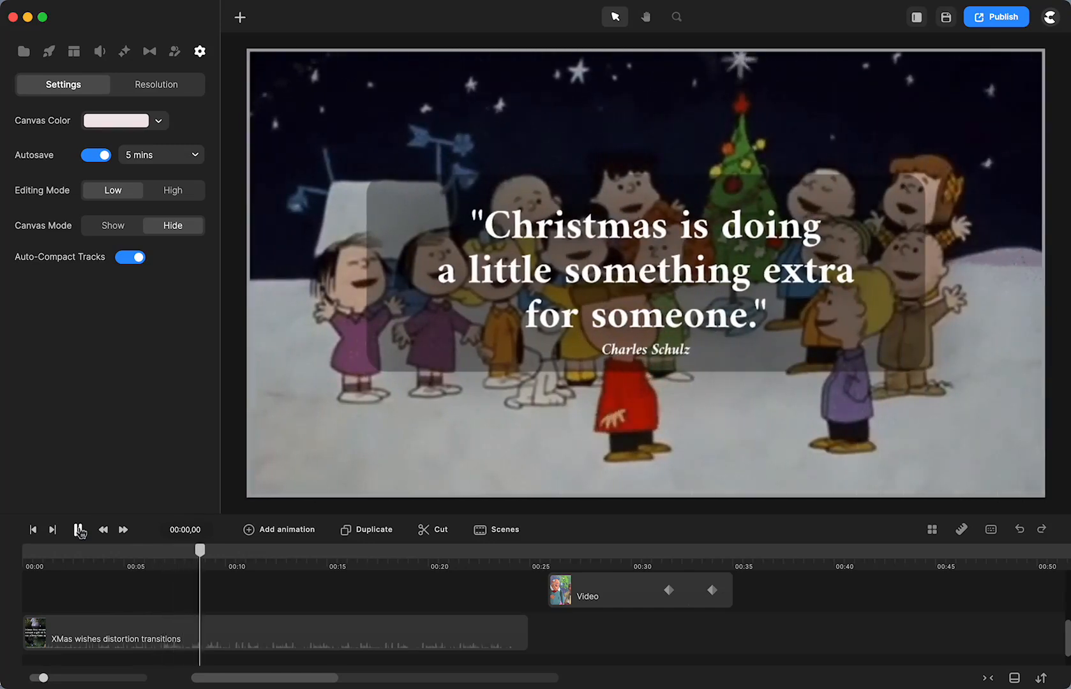
click(106, 632)
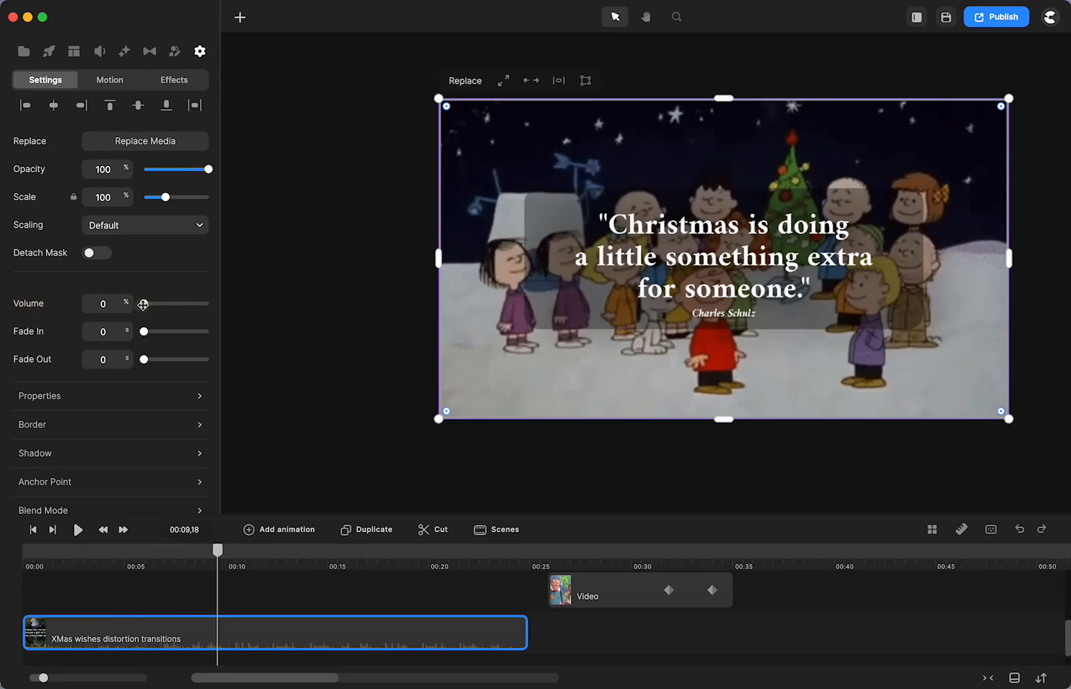
drag(143, 305, 176, 304)
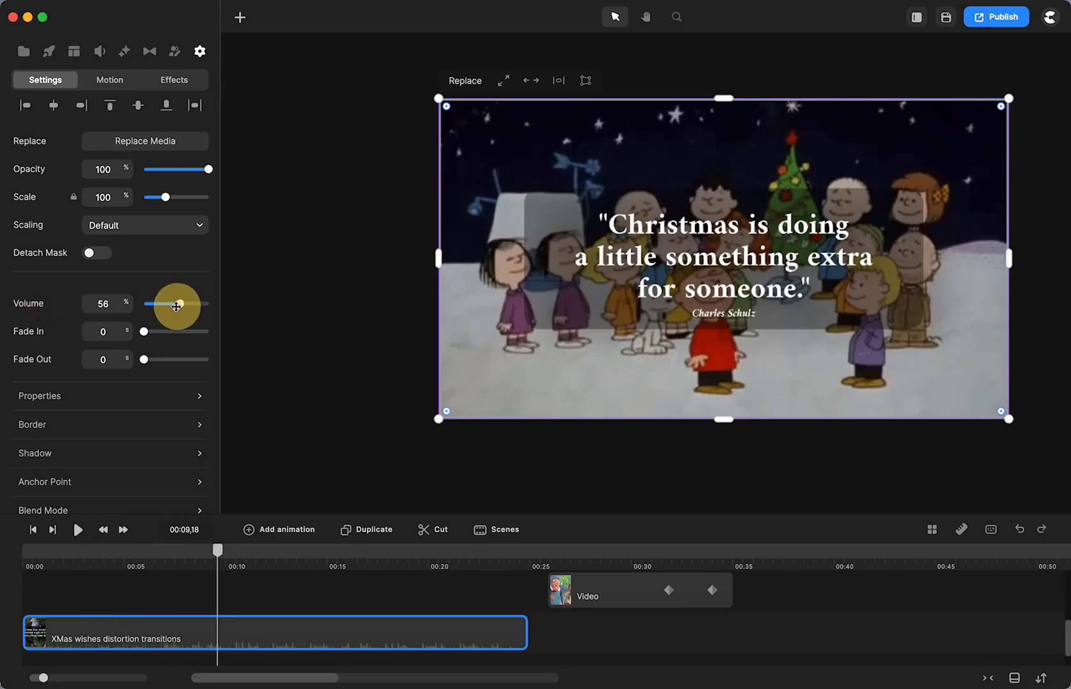
drag(176, 304, 127, 304)
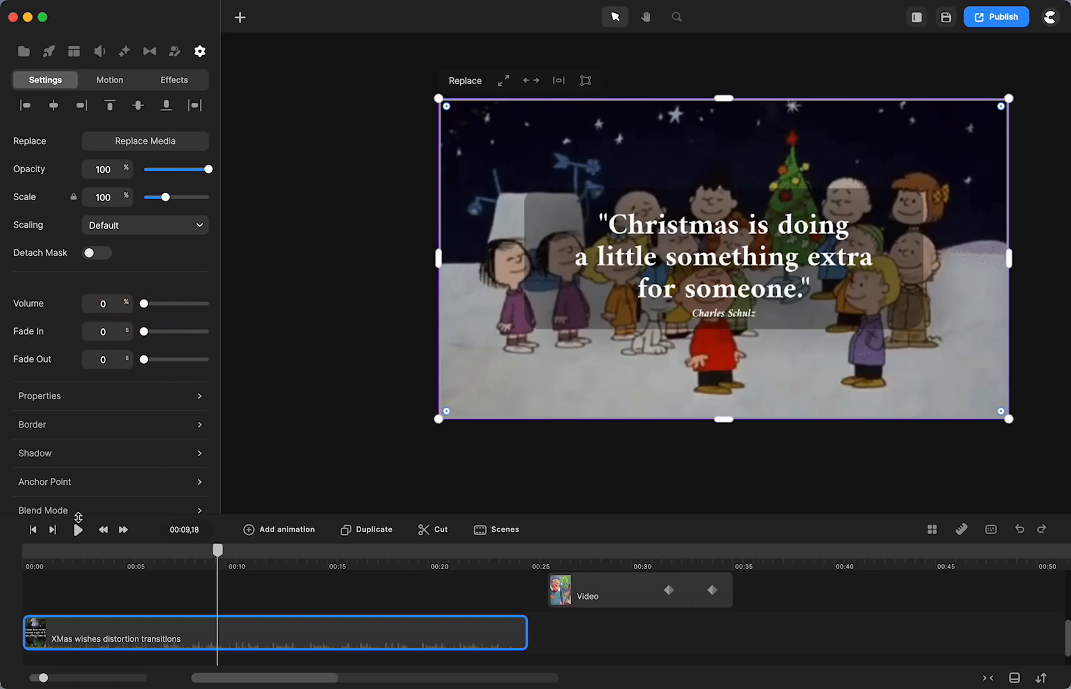
click(77, 530)
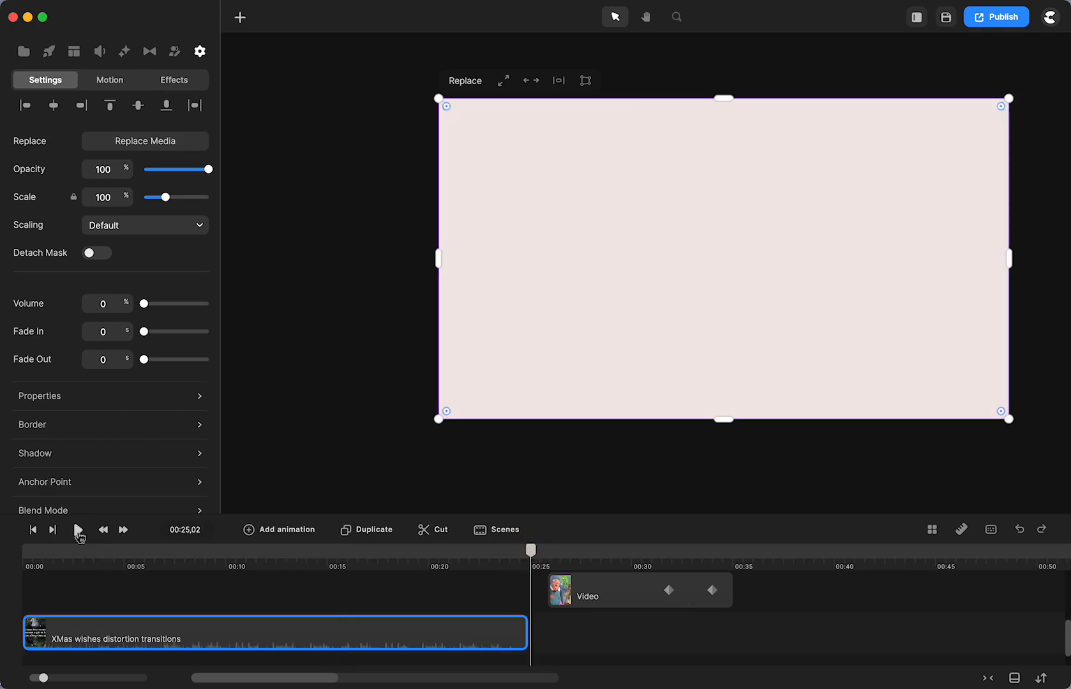
click(79, 530)
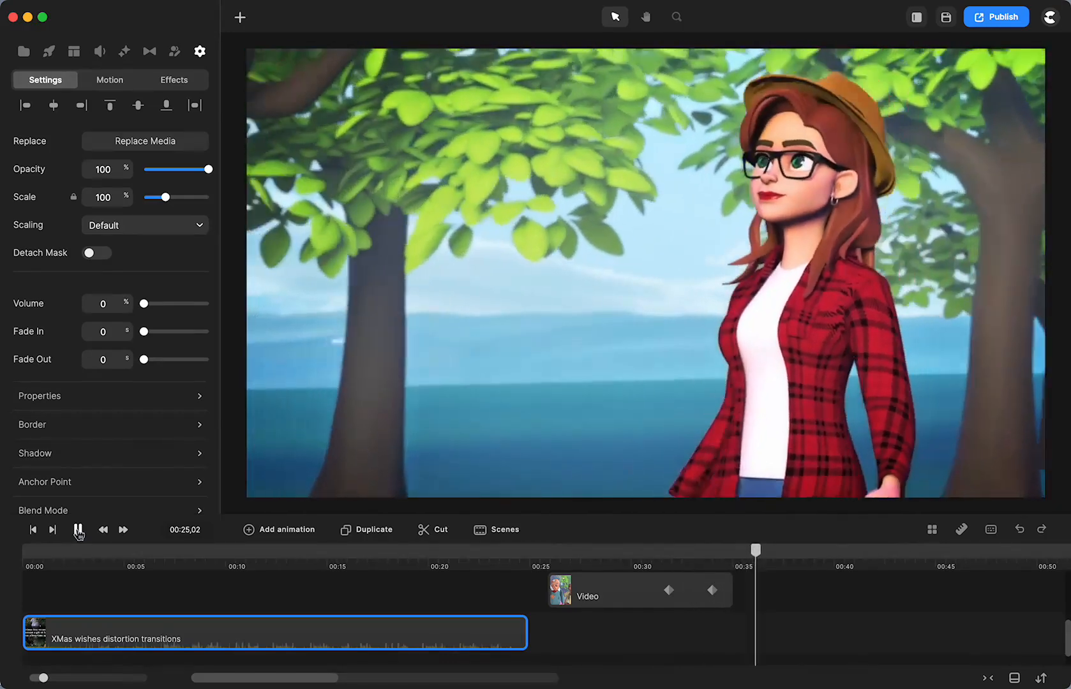
click(78, 530)
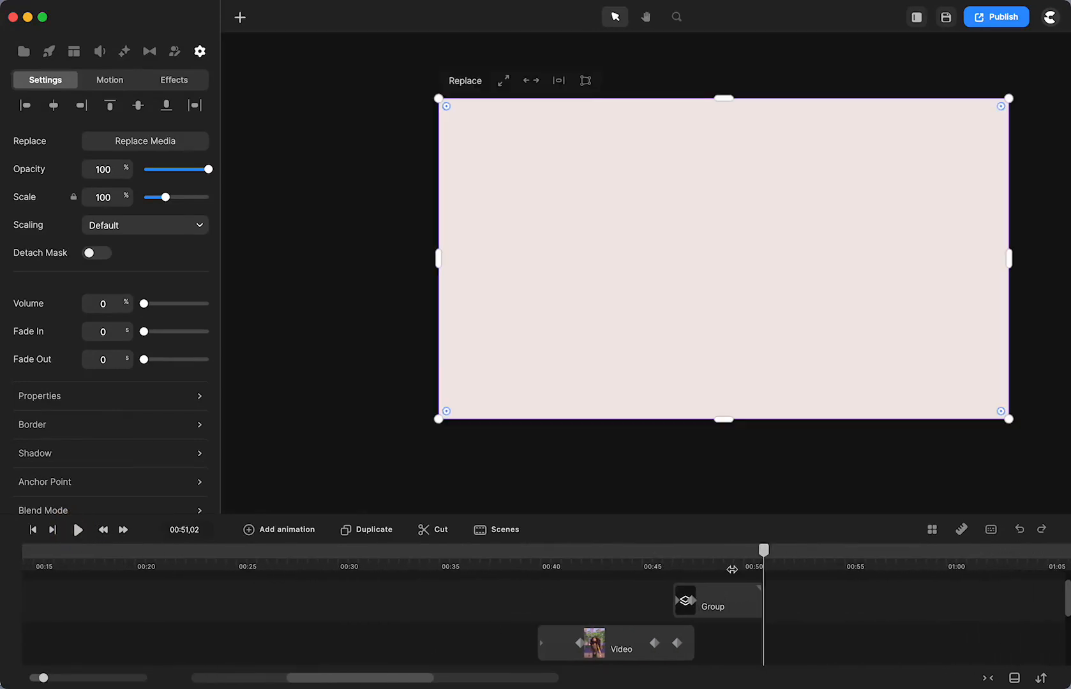
drag(763, 551, 671, 551)
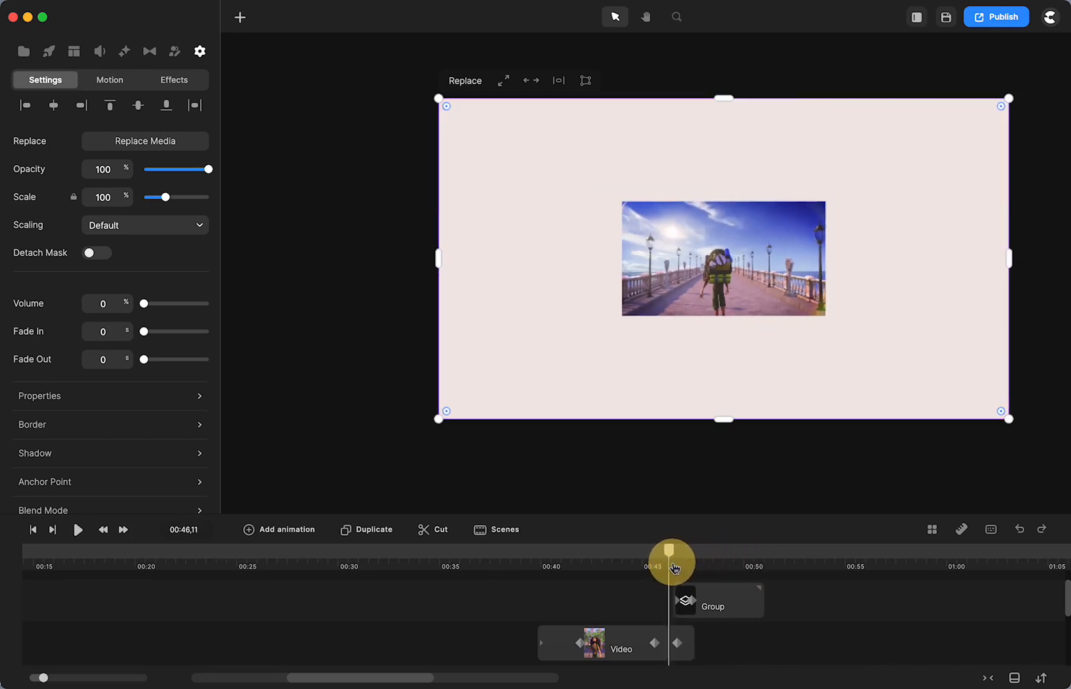
drag(671, 562, 681, 562)
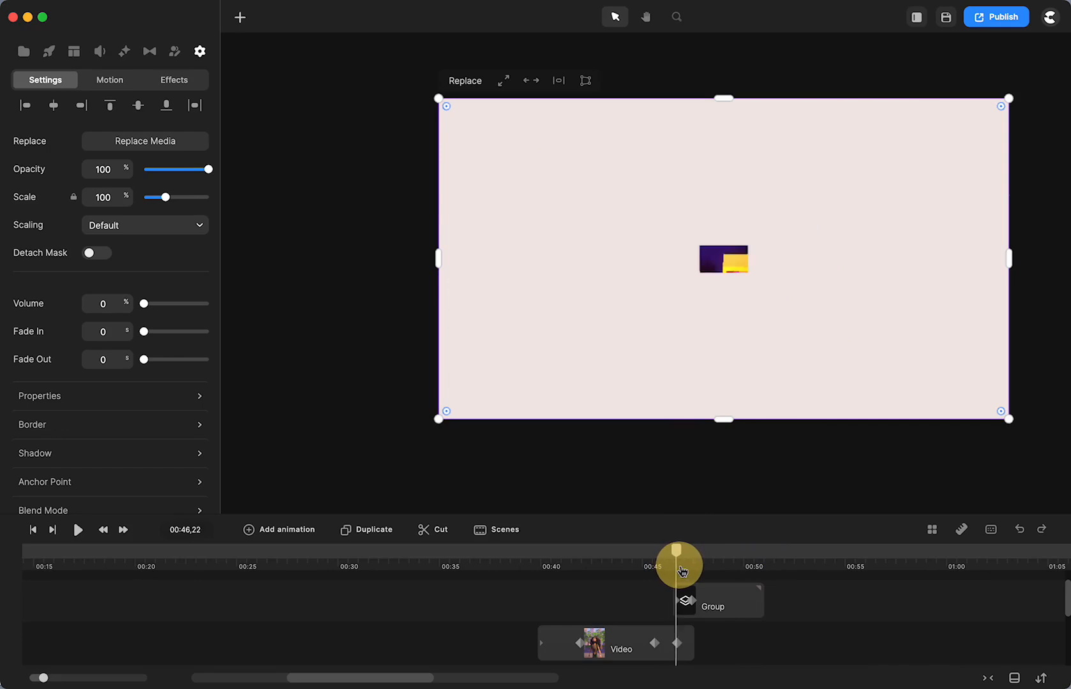
drag(679, 565, 772, 571)
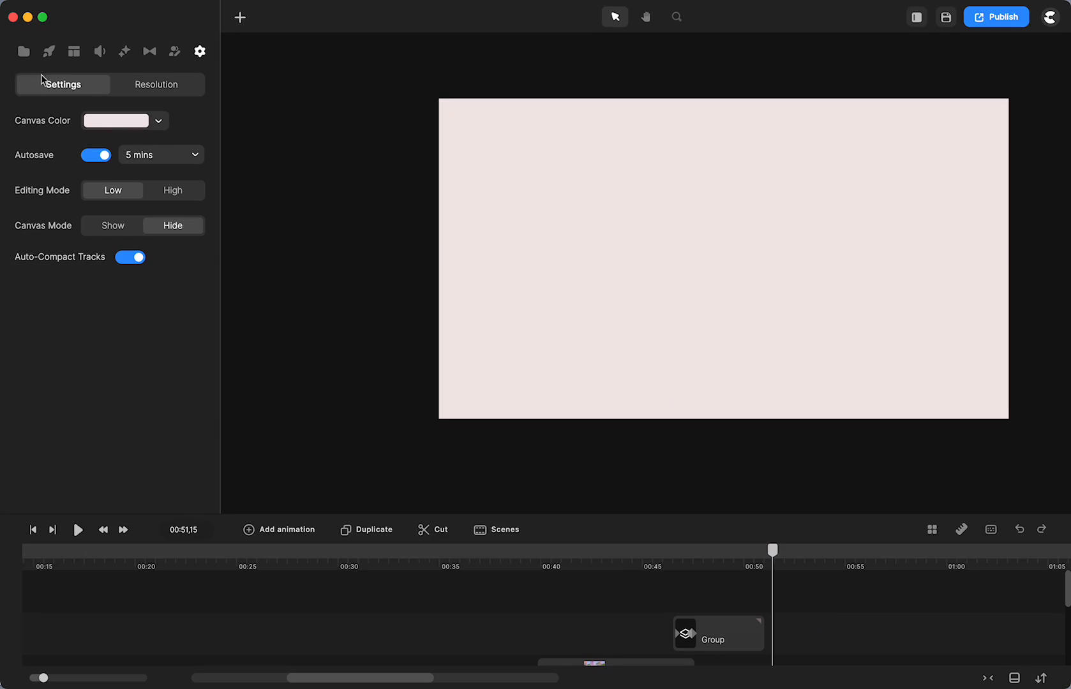
Open Elements > Characters and filter the library to the Scenes category.
click(48, 51)
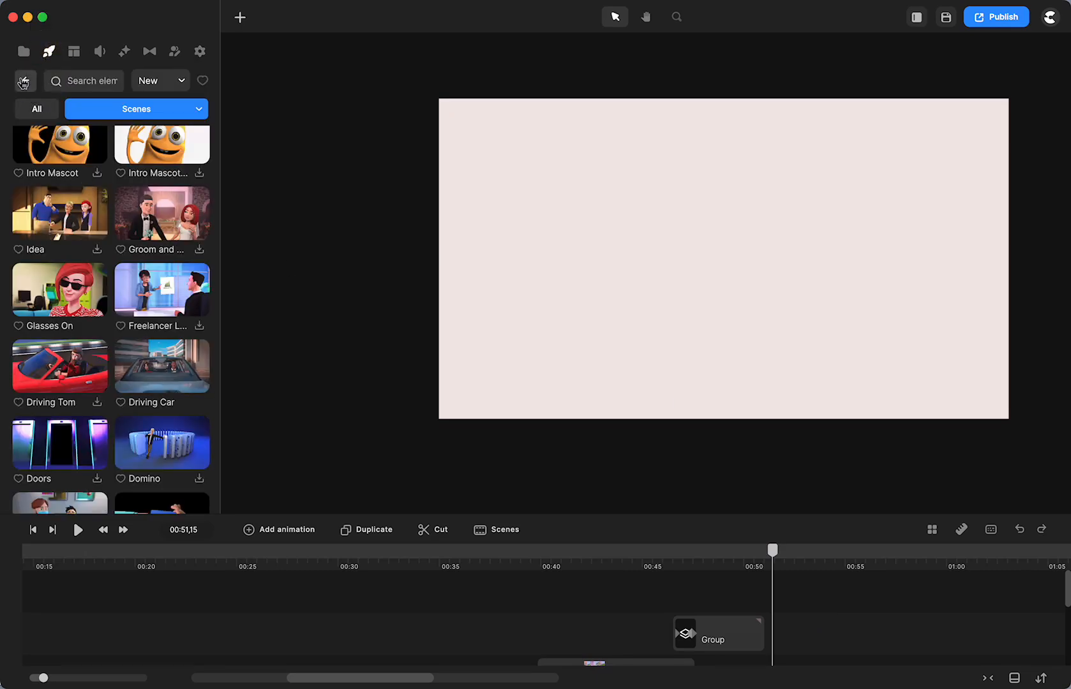
click(23, 80)
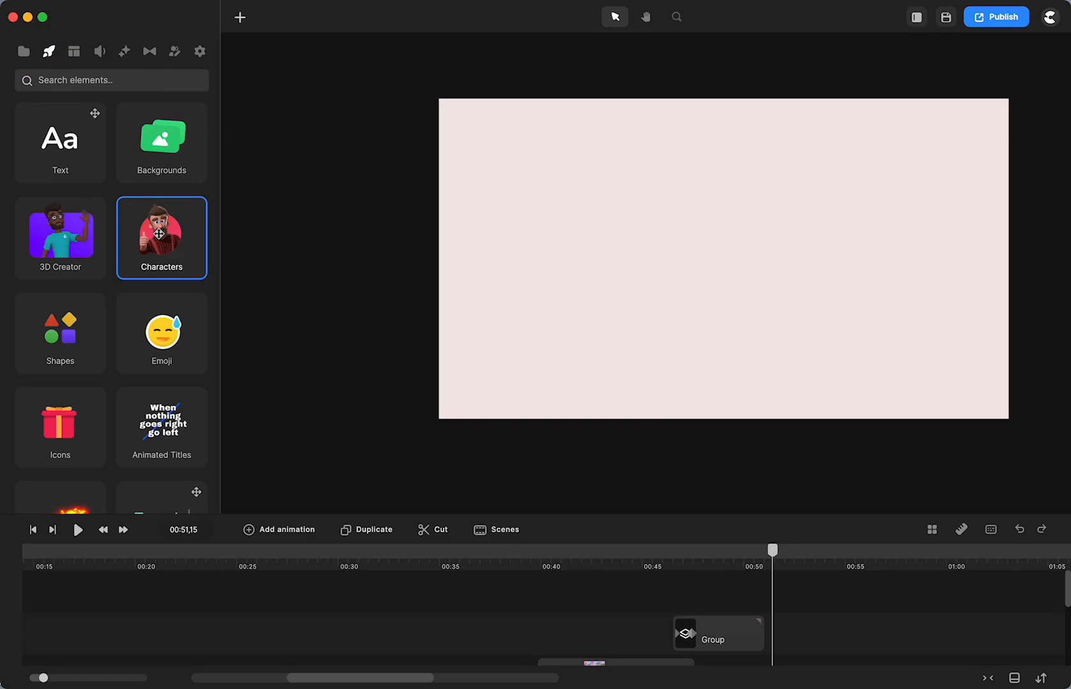
click(162, 237)
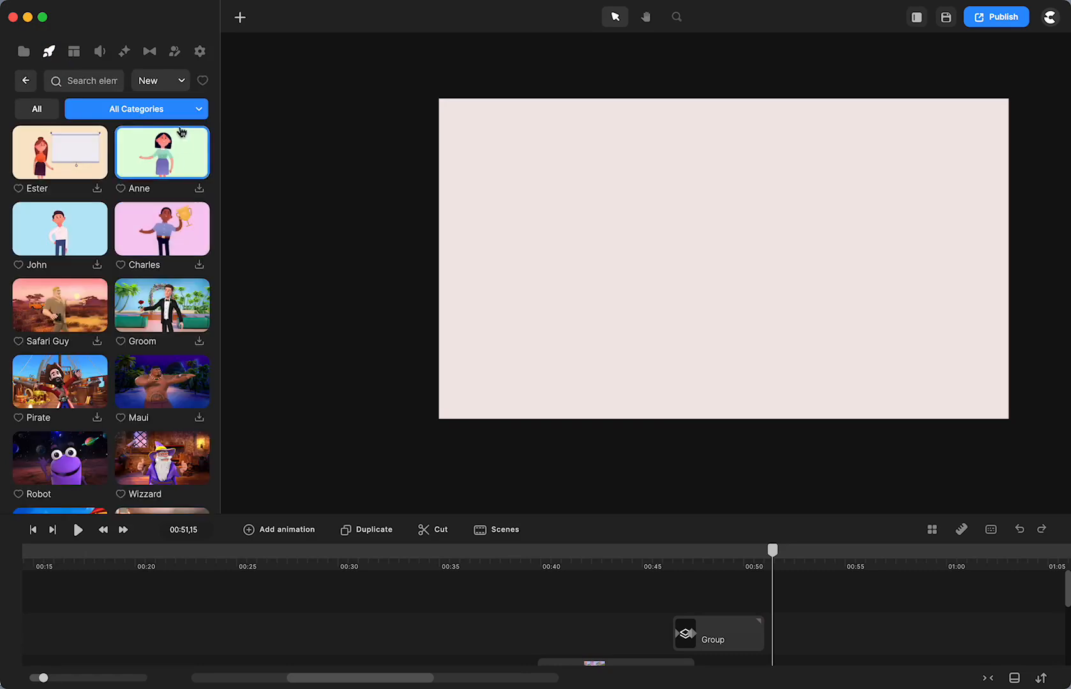
click(136, 108)
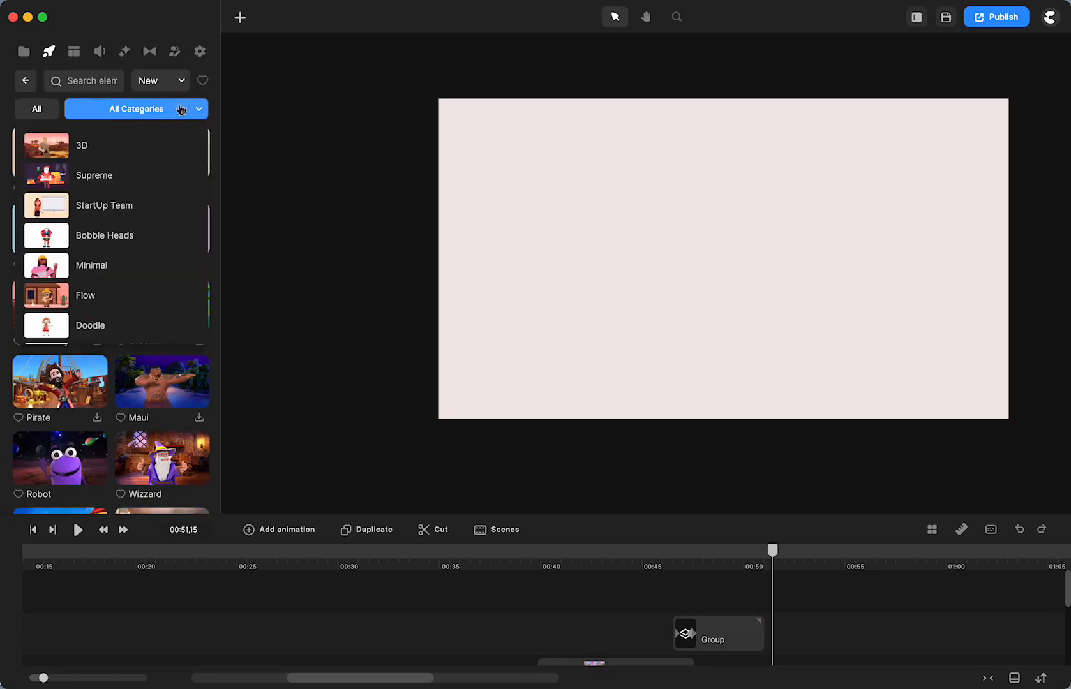
click(135, 109)
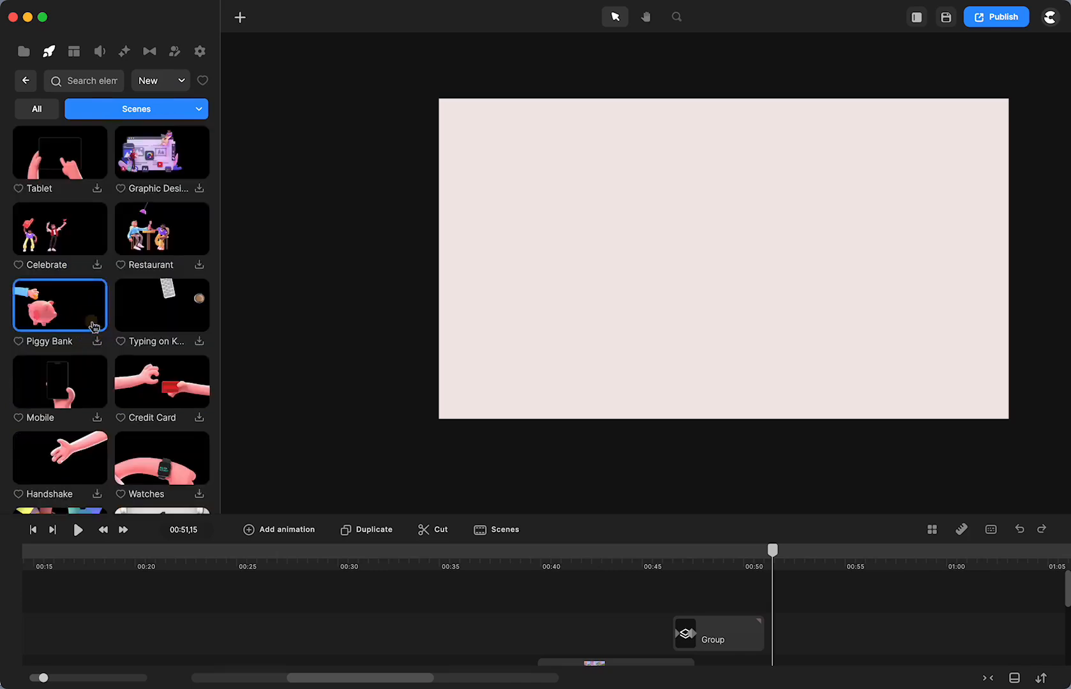
Scroll down the Scenes list toward the walking hiker and Old Couple scenes.
scroll(down, 3)
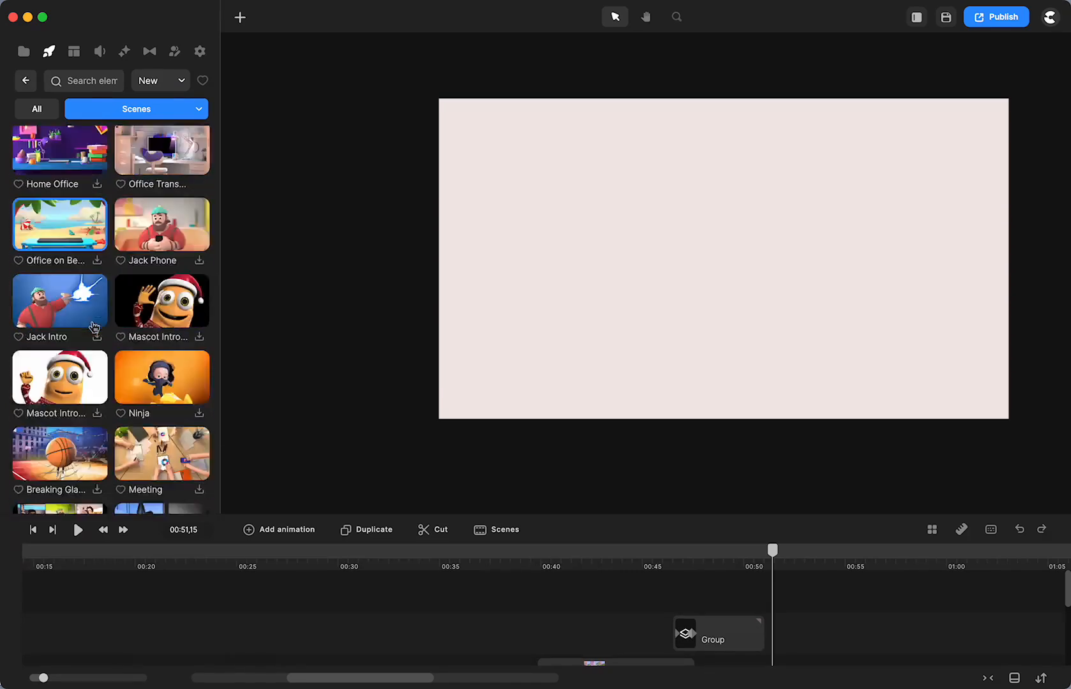
scroll(down, 3)
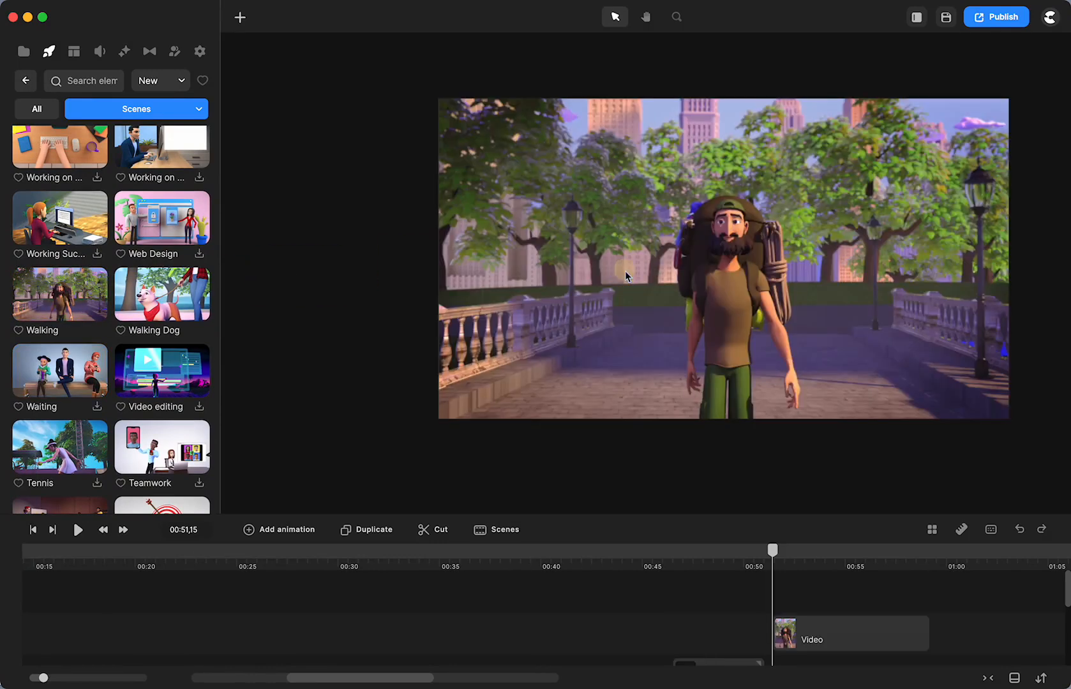
scroll(down, 3)
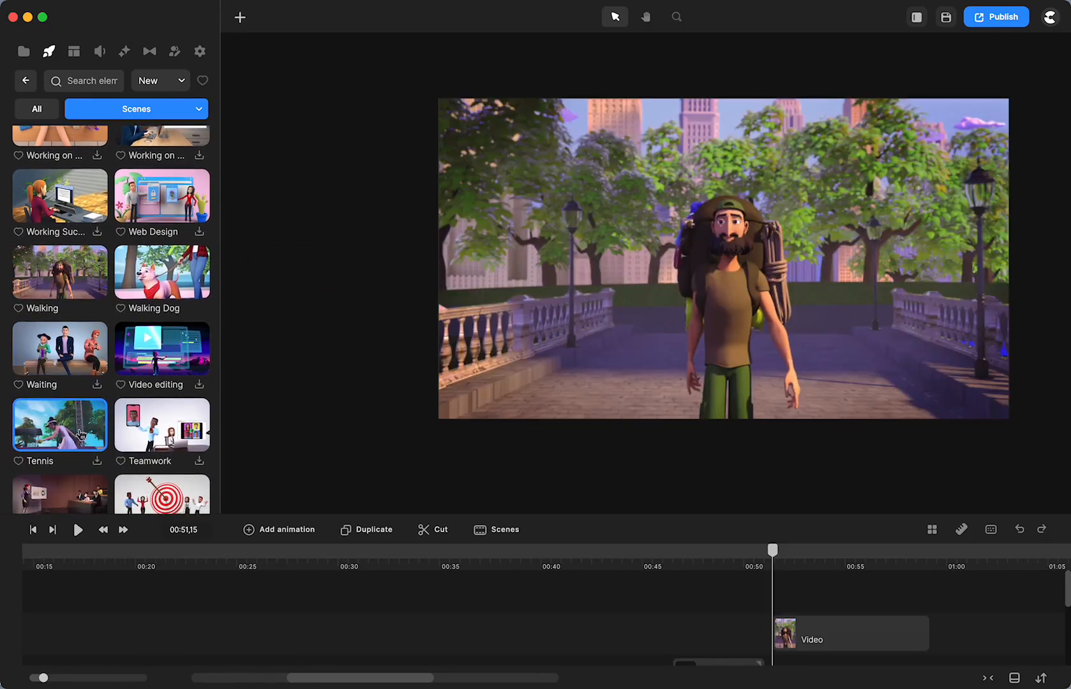
scroll(down, 3)
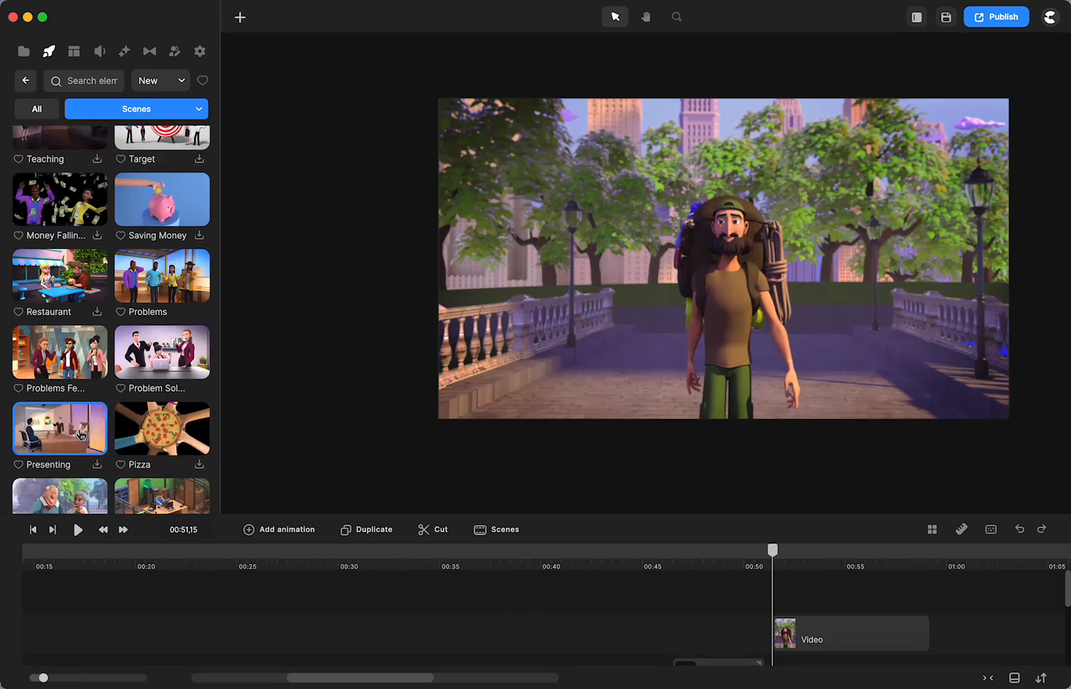
scroll(down, 3)
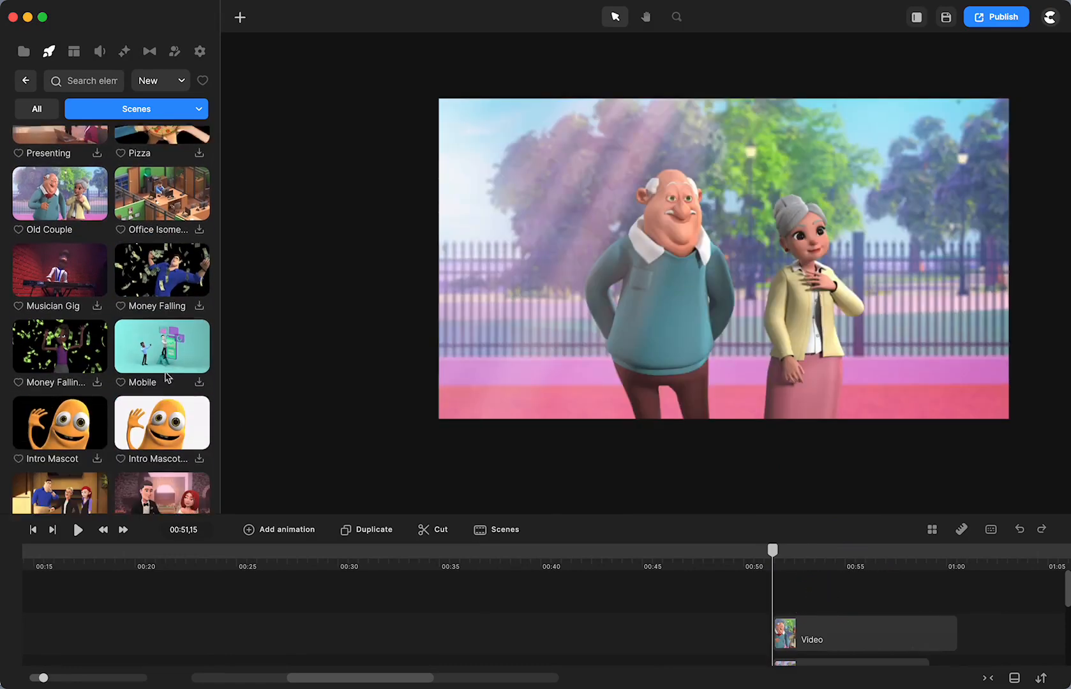
scroll(down, 3)
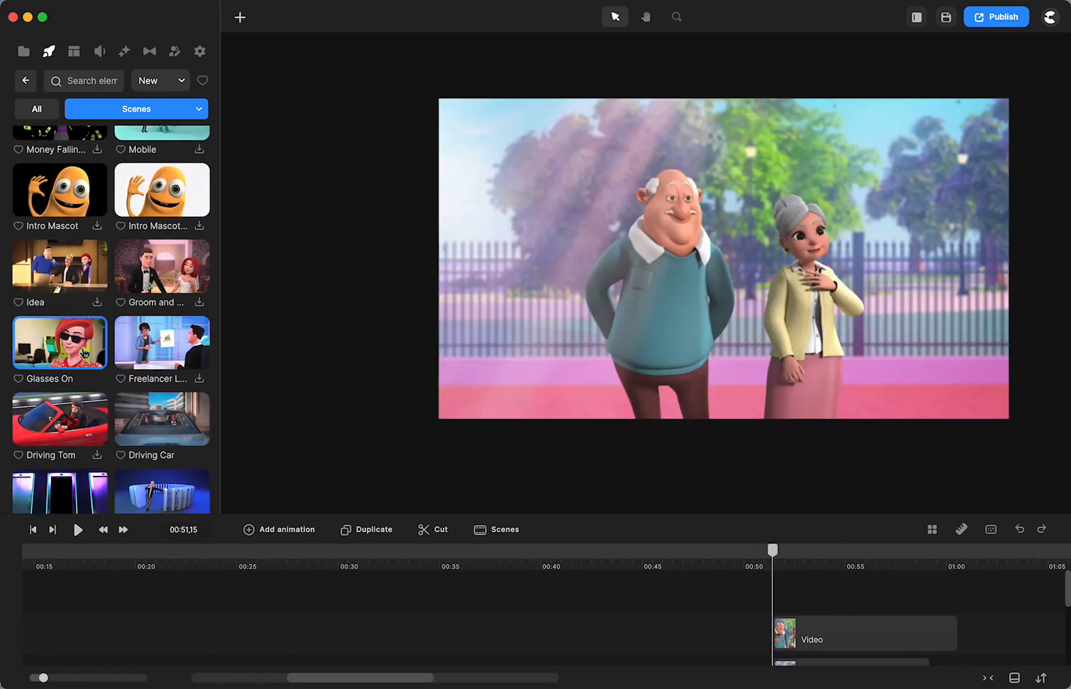
scroll(down, 3)
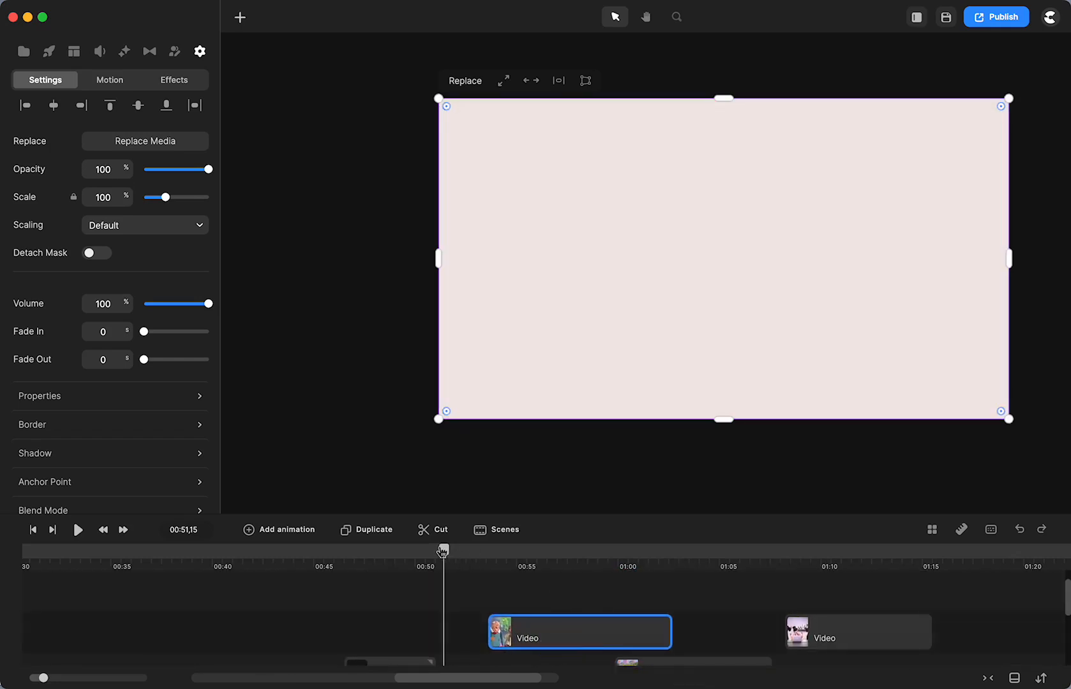
Trim the Old Couple clip's start later on the timeline and reselect the clip.
drag(442, 552, 517, 555)
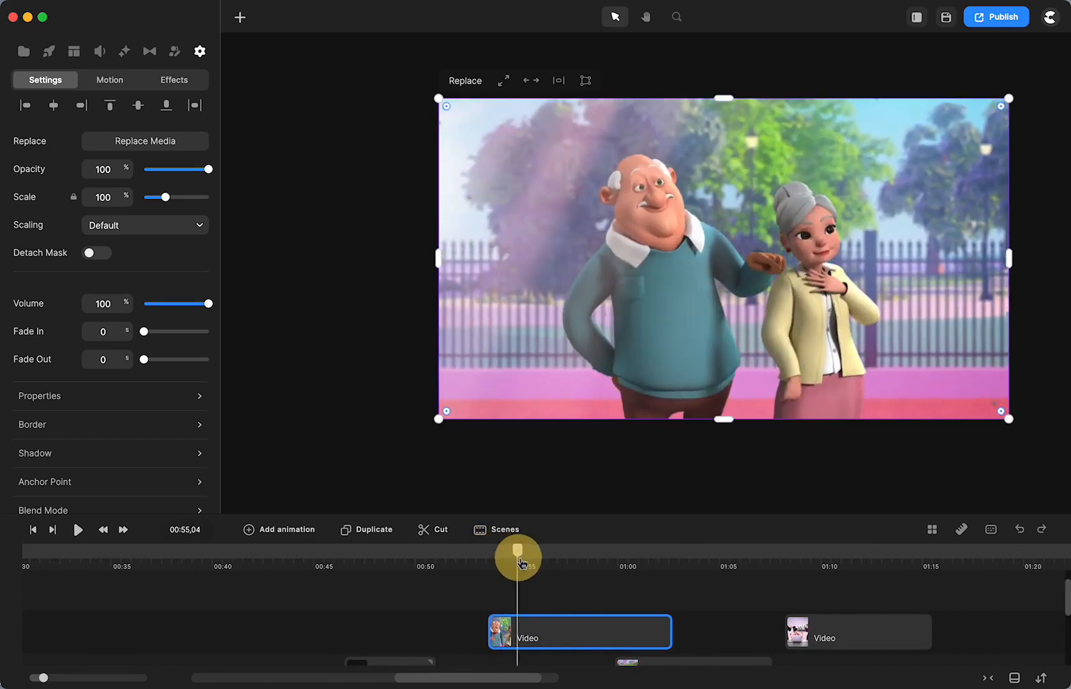
drag(518, 557, 568, 550)
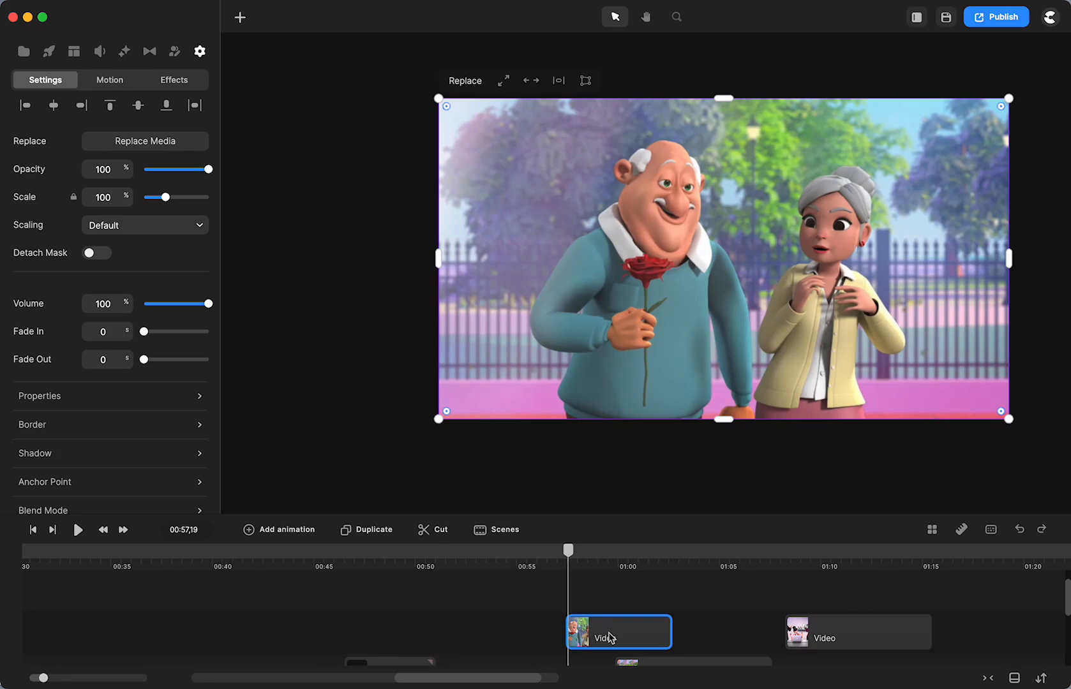
drag(567, 549, 628, 556)
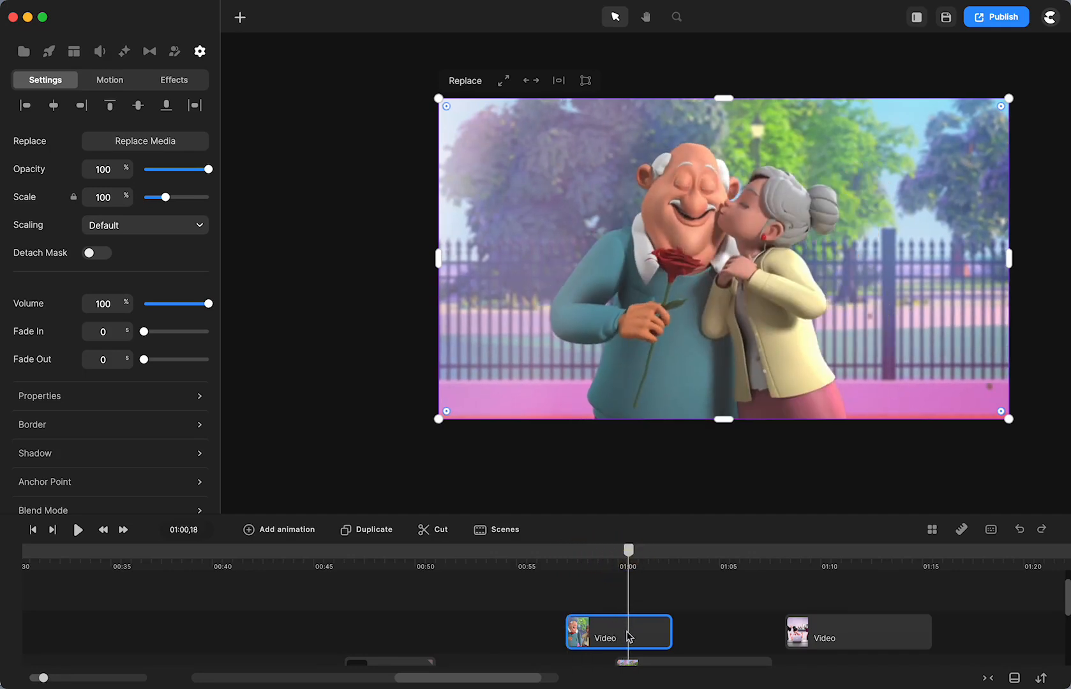
click(199, 51)
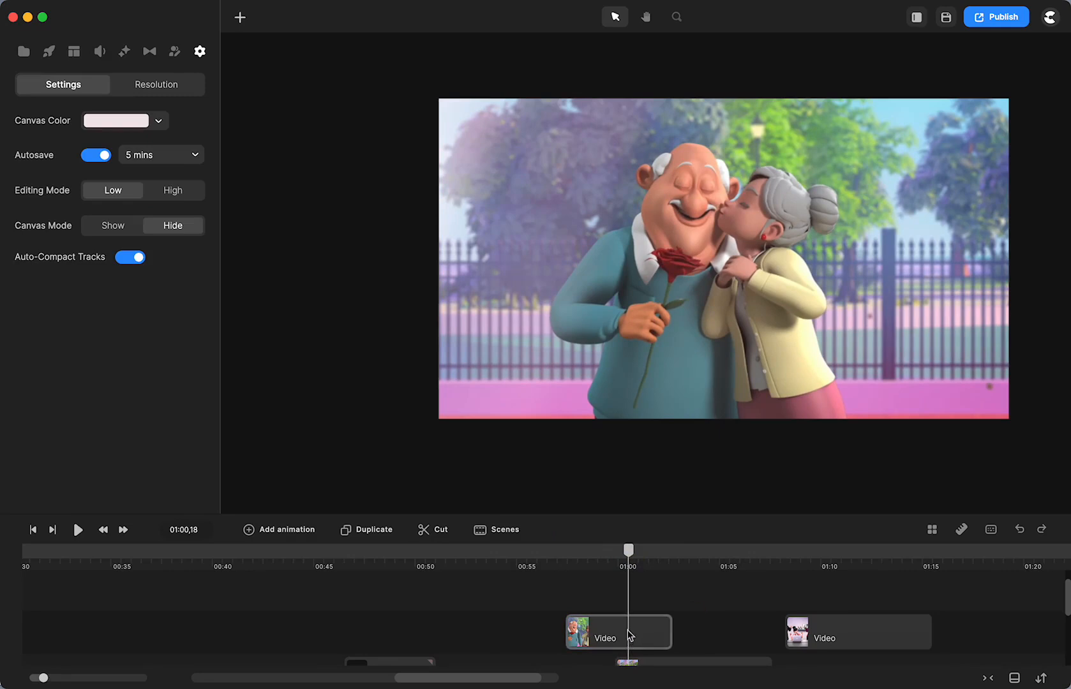
click(617, 632)
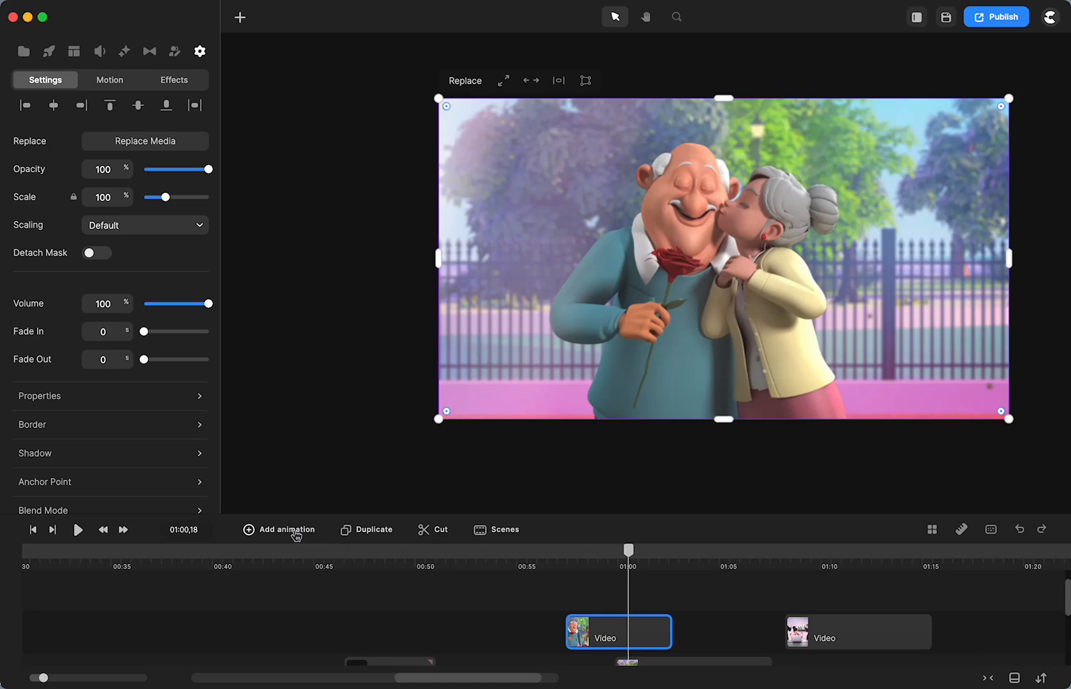
Add a Linear-eased animation to the Old Couple clip, moving its end keyframe to ~1:02.
click(280, 529)
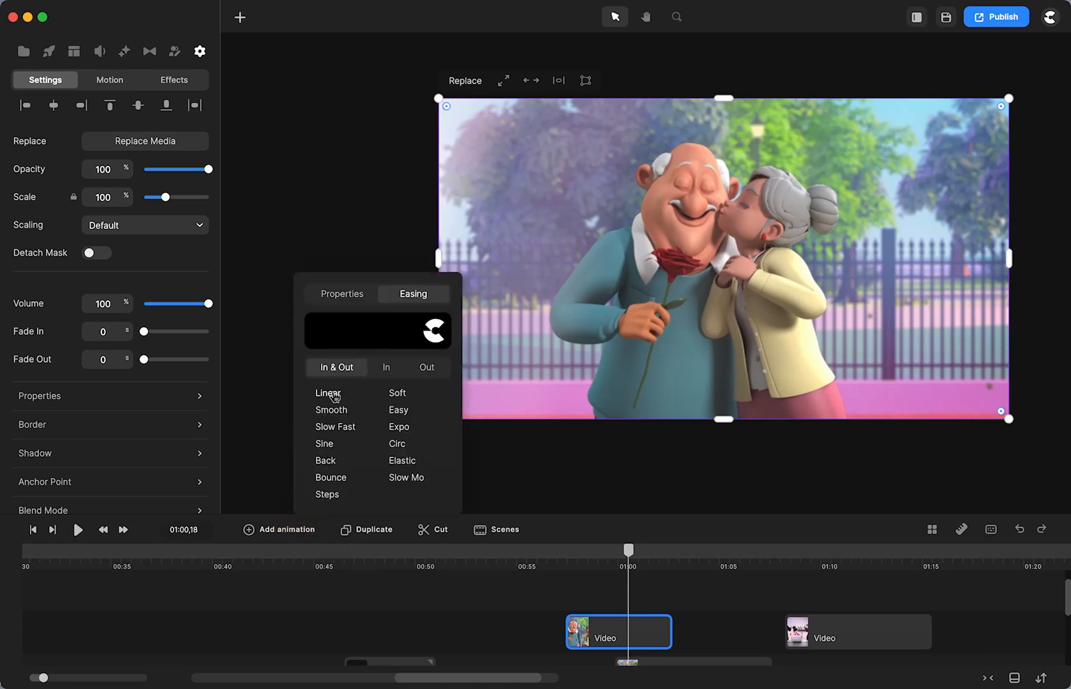
click(342, 293)
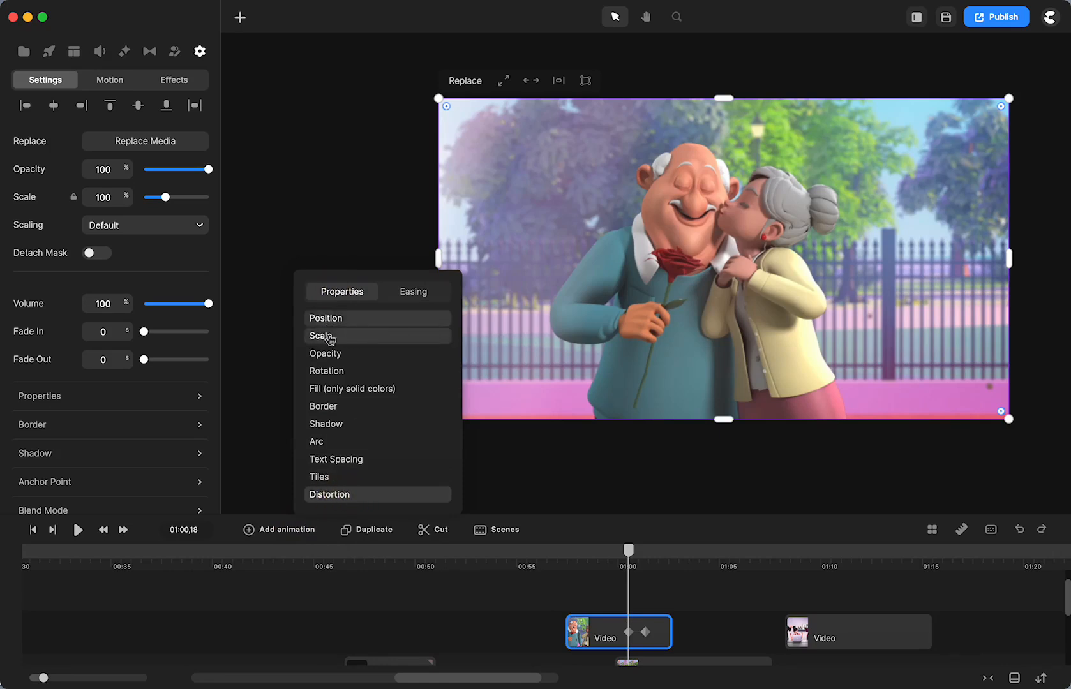
mouse_move(330, 351)
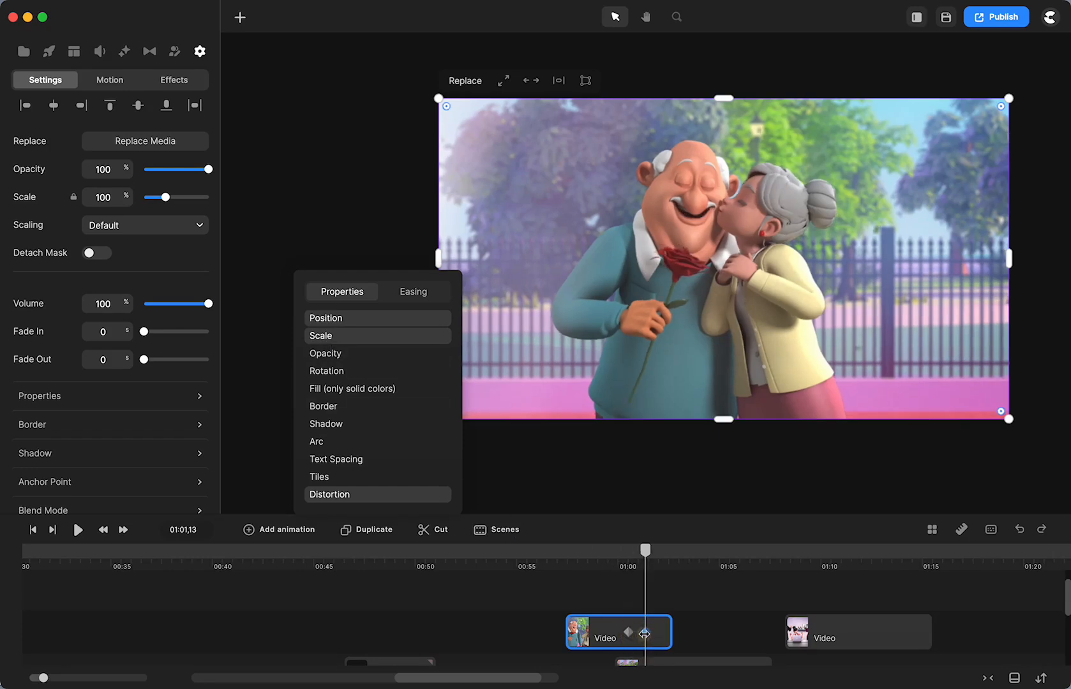
drag(645, 549, 661, 550)
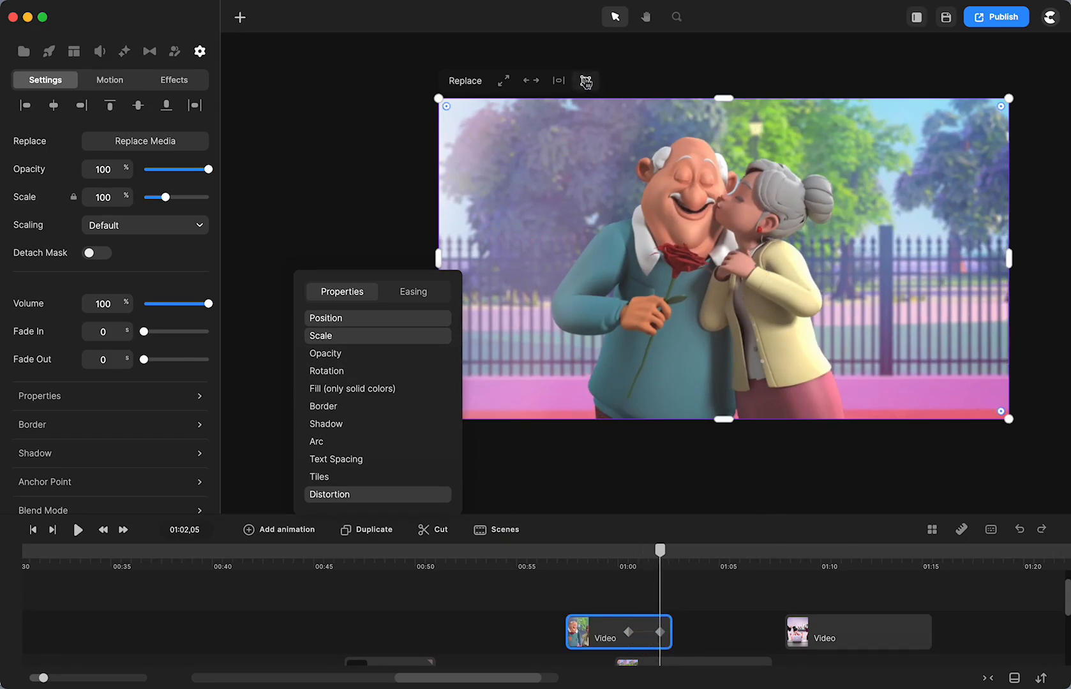
Enable Distort and drag the Old Couple clip's bottom-right corner up toward frame centre.
click(586, 80)
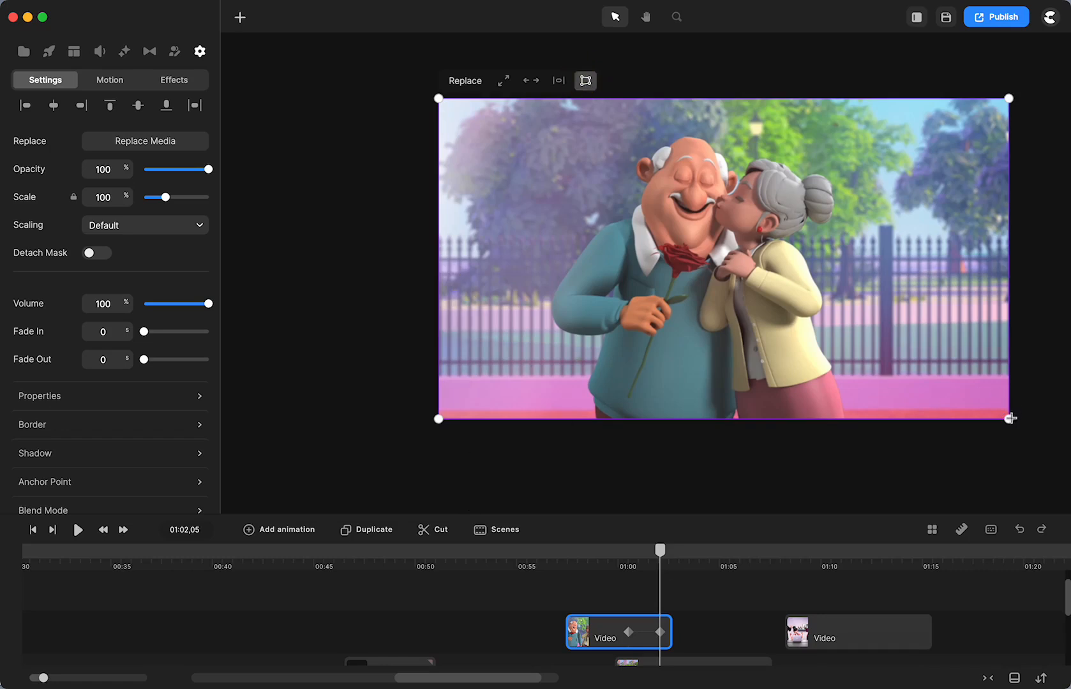
drag(1010, 418, 948, 399)
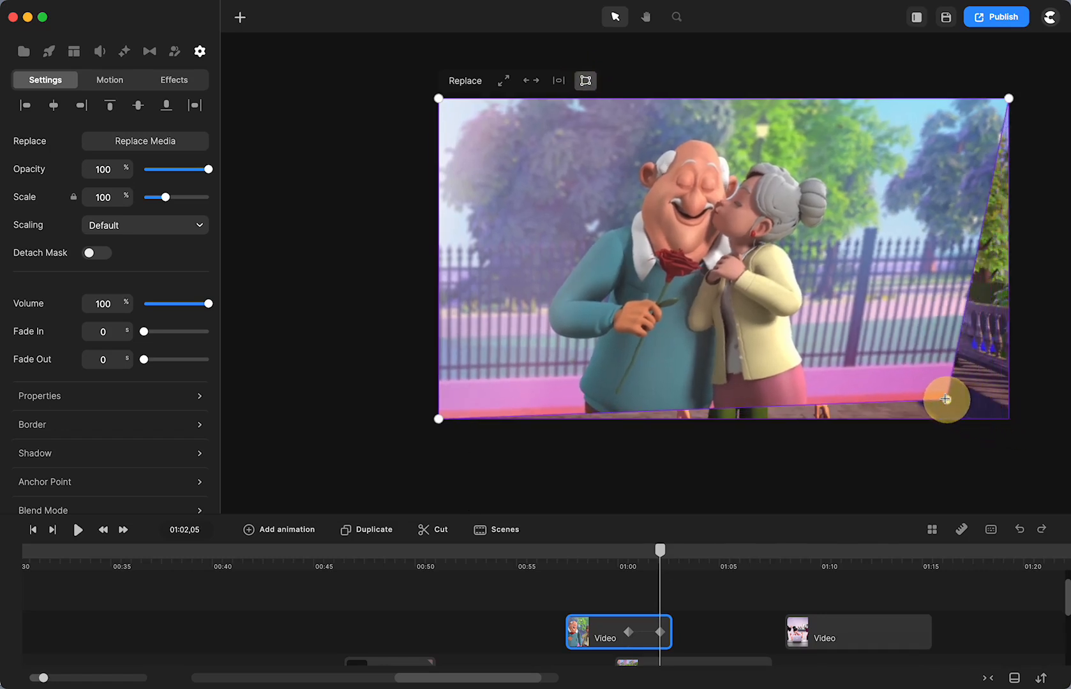
drag(946, 400, 824, 363)
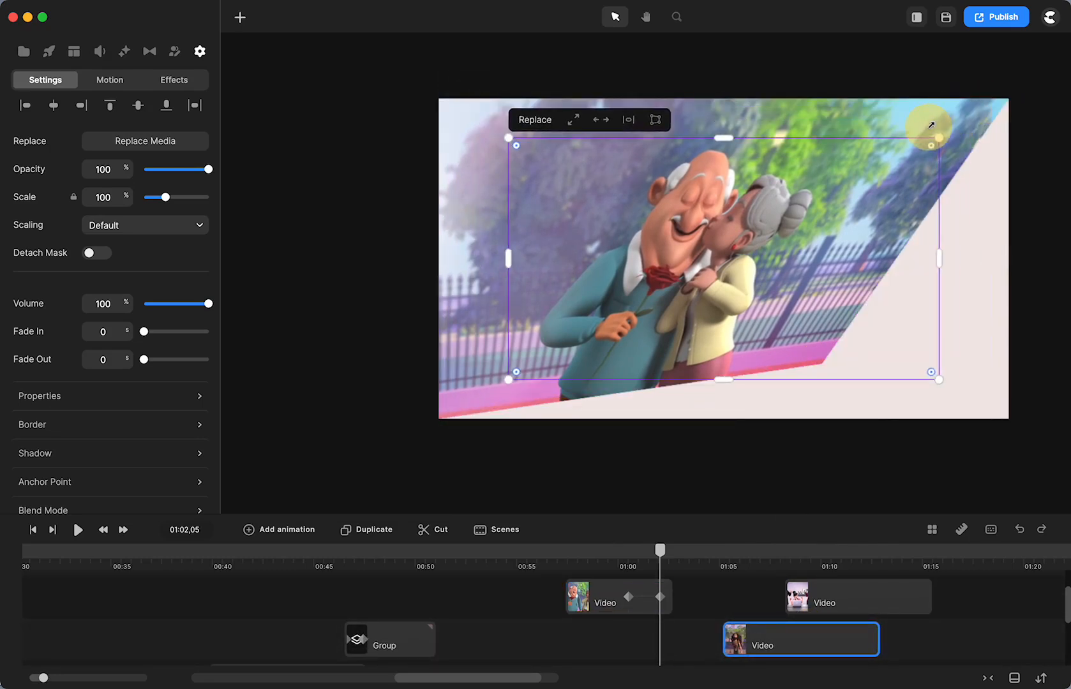
drag(931, 126, 1014, 101)
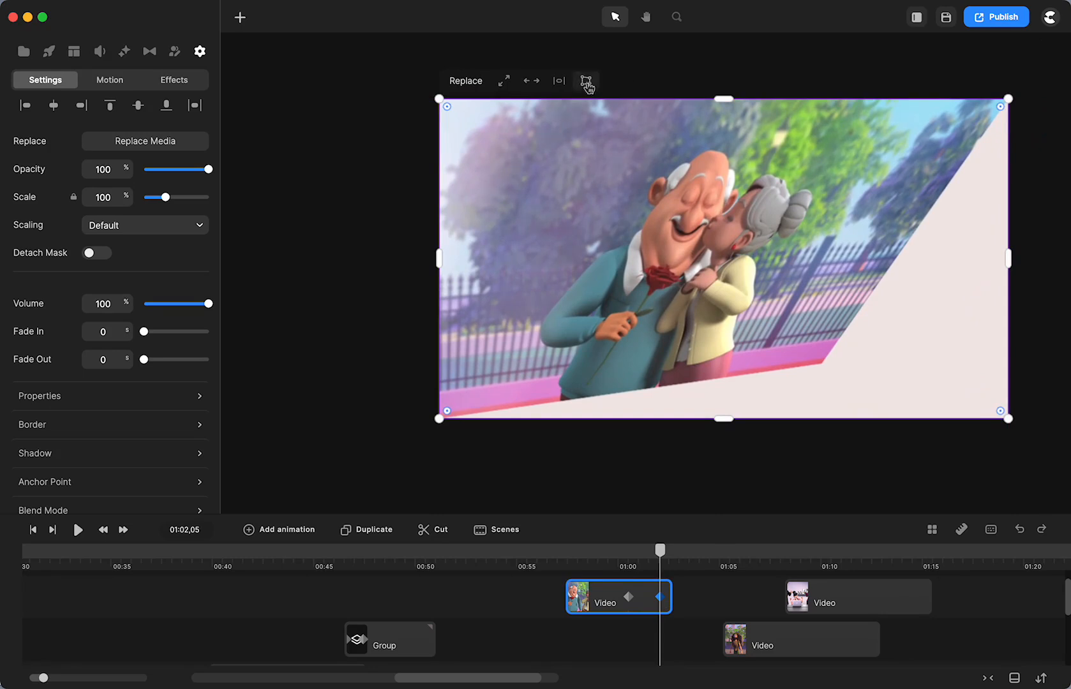
Drag the Old Couple clip's top-right corner down and left so the image tapers right.
drag(1000, 420, 822, 362)
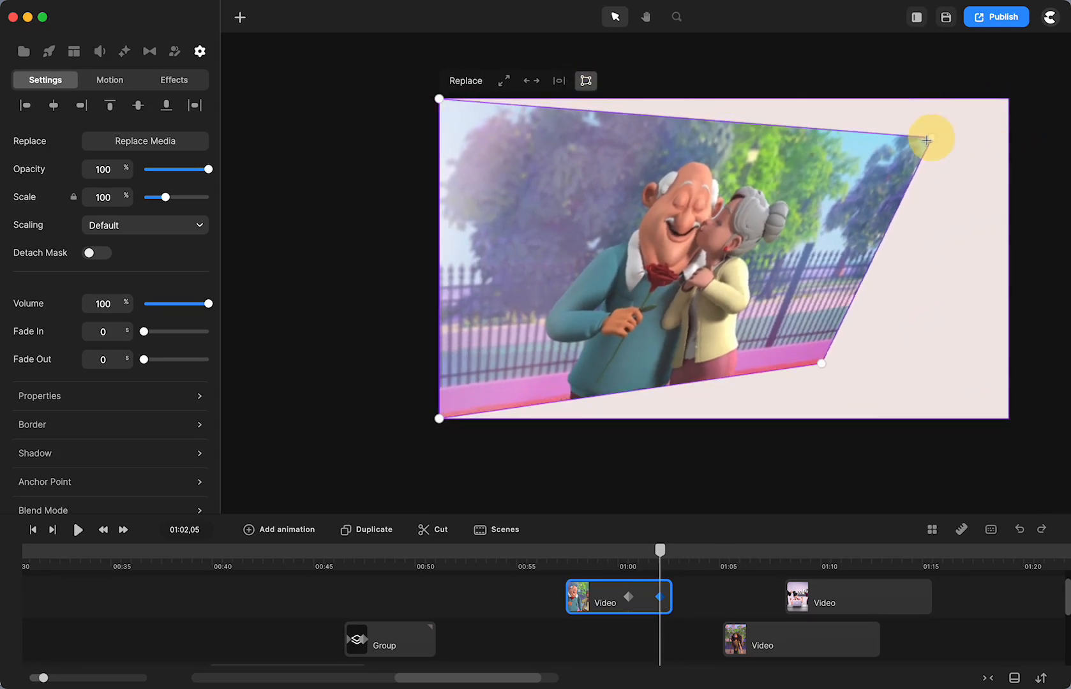
drag(927, 139, 829, 173)
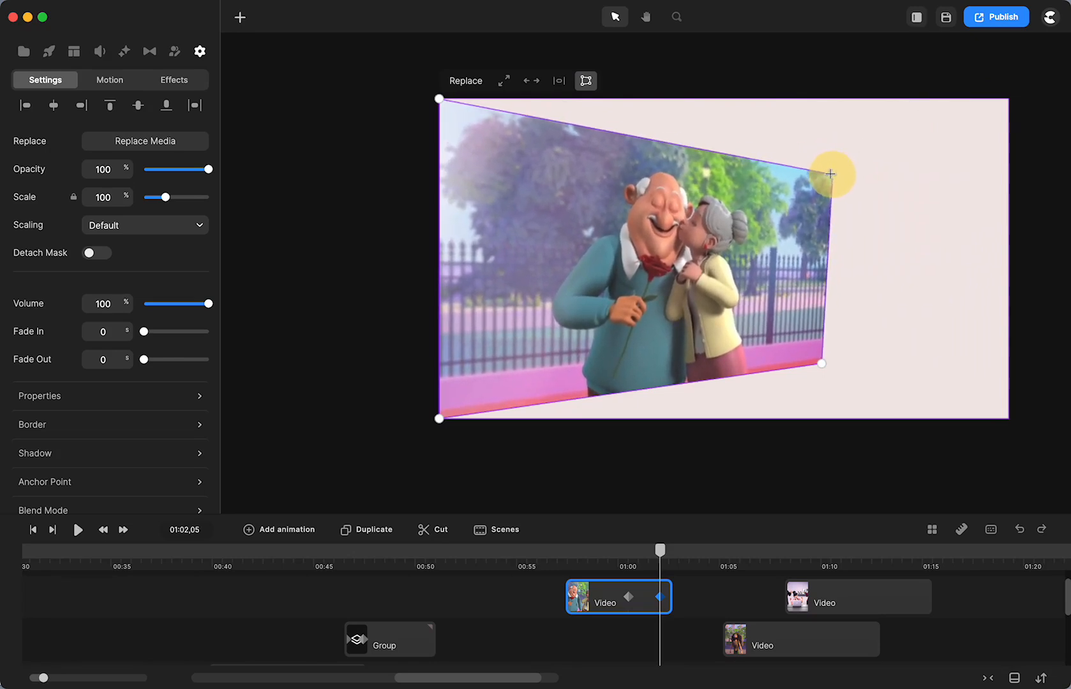
drag(831, 172, 818, 175)
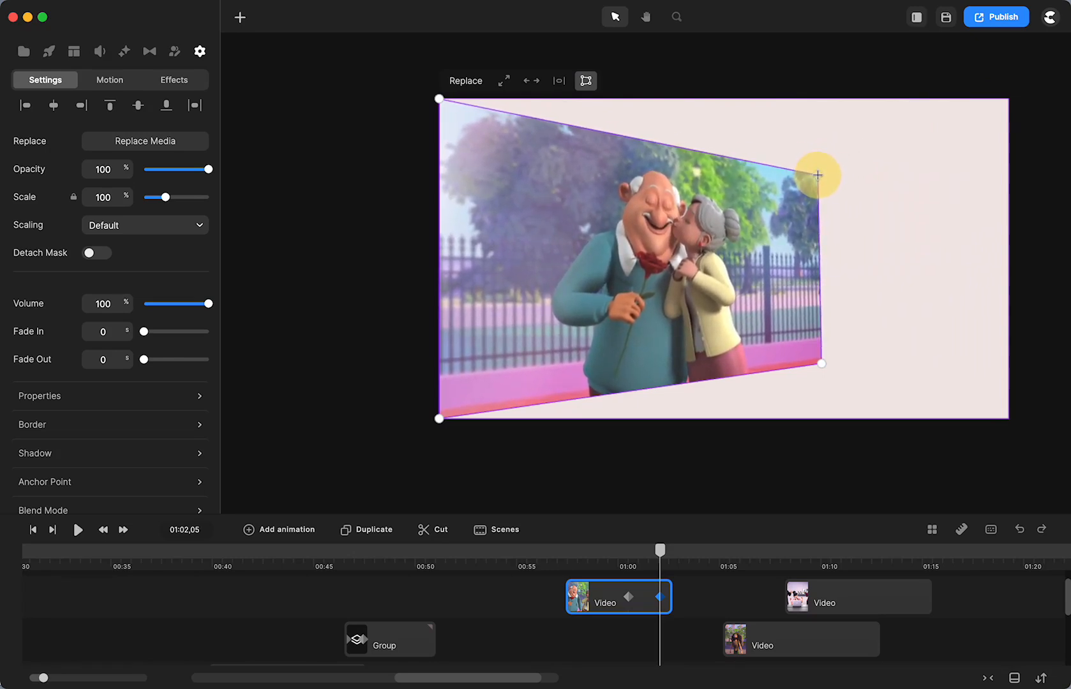
Enable Snap to Grid from the Grids options, overlaying the grid on the canvas.
drag(816, 175, 819, 175)
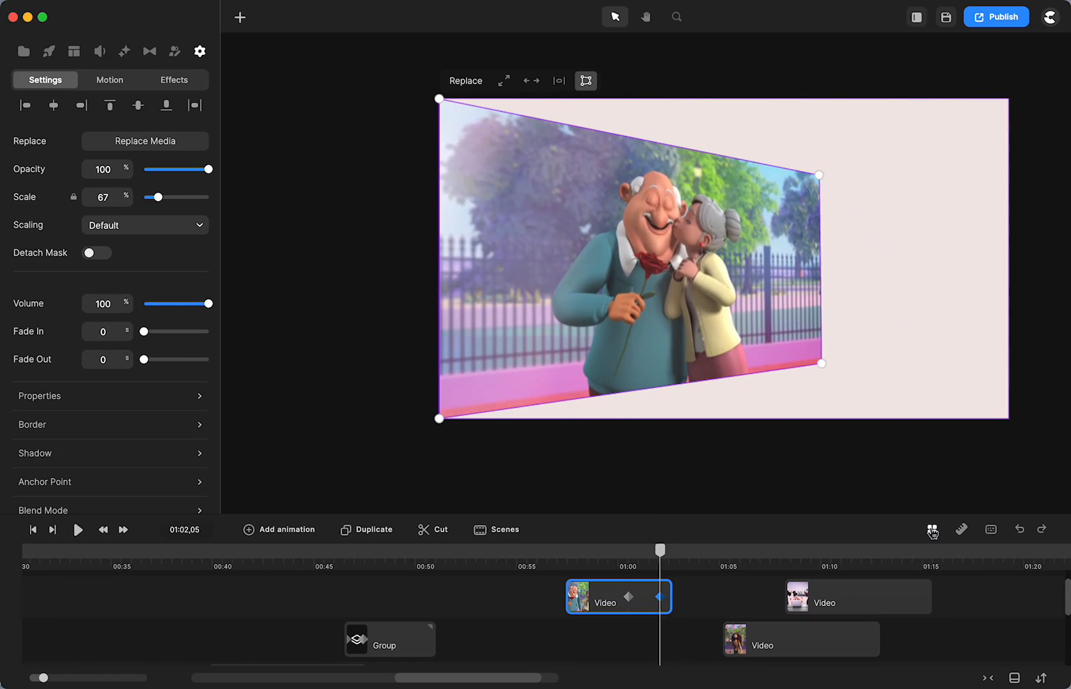
click(932, 530)
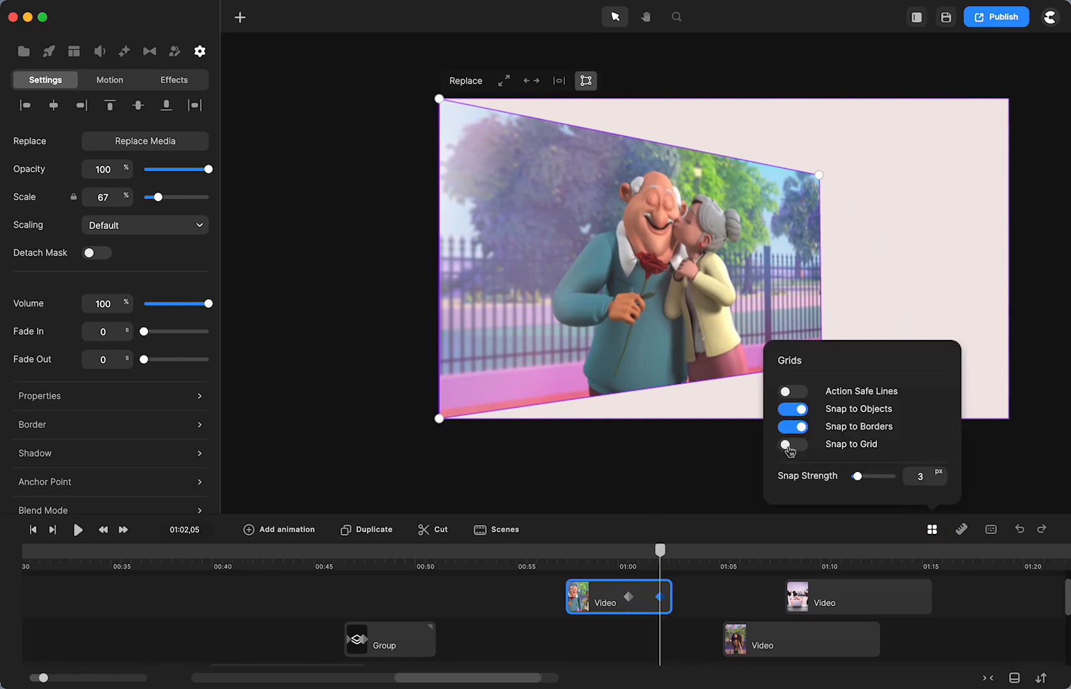
click(791, 445)
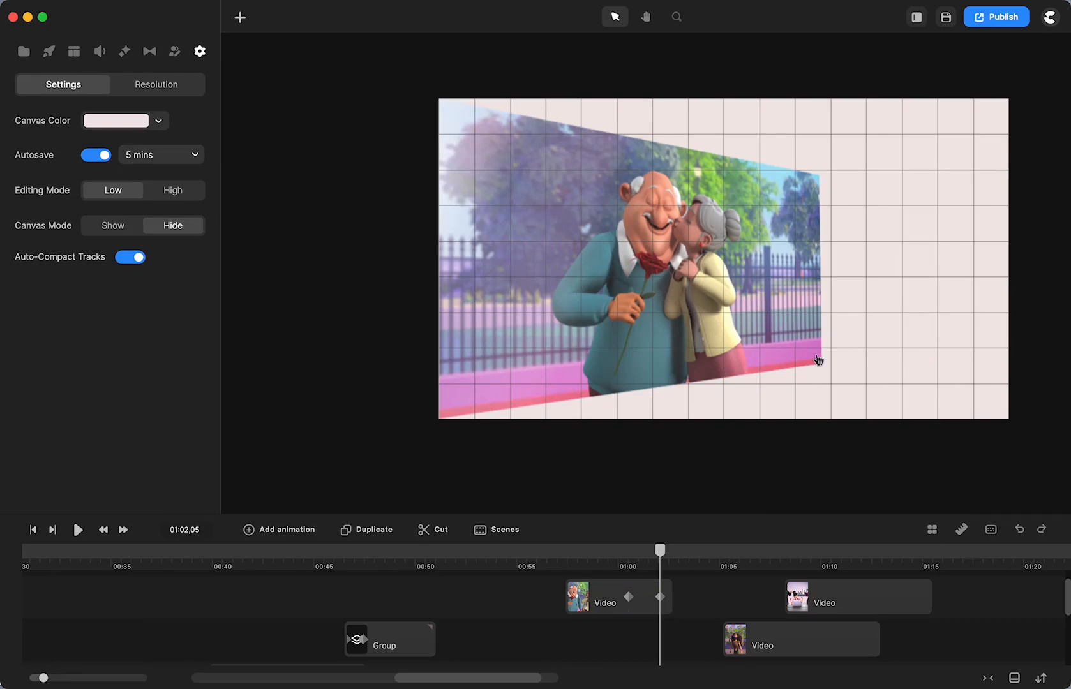
Snap the Old Couple clip's bottom-right and top-right corners to grid lines, forming a vertical edge.
click(605, 595)
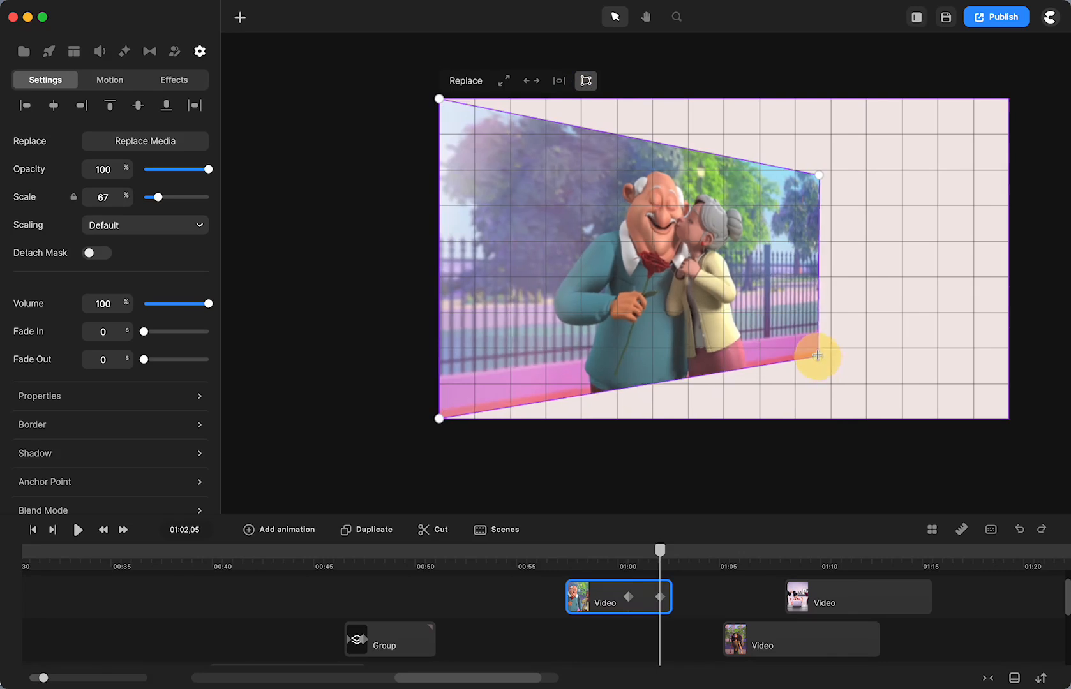
drag(818, 356, 819, 351)
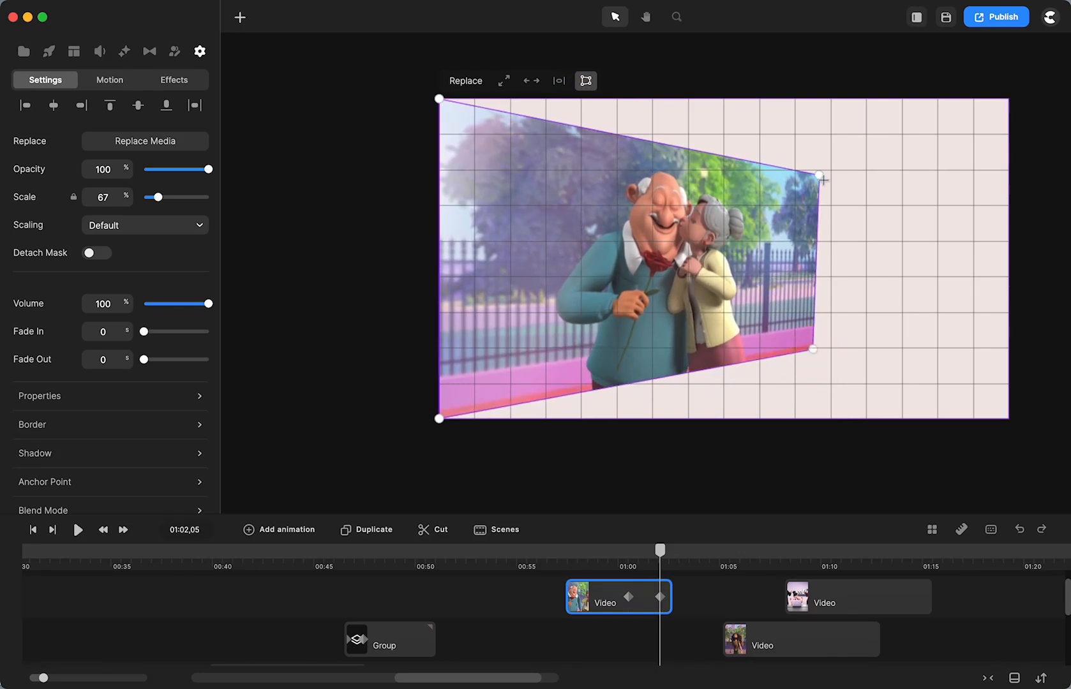
drag(823, 179, 812, 173)
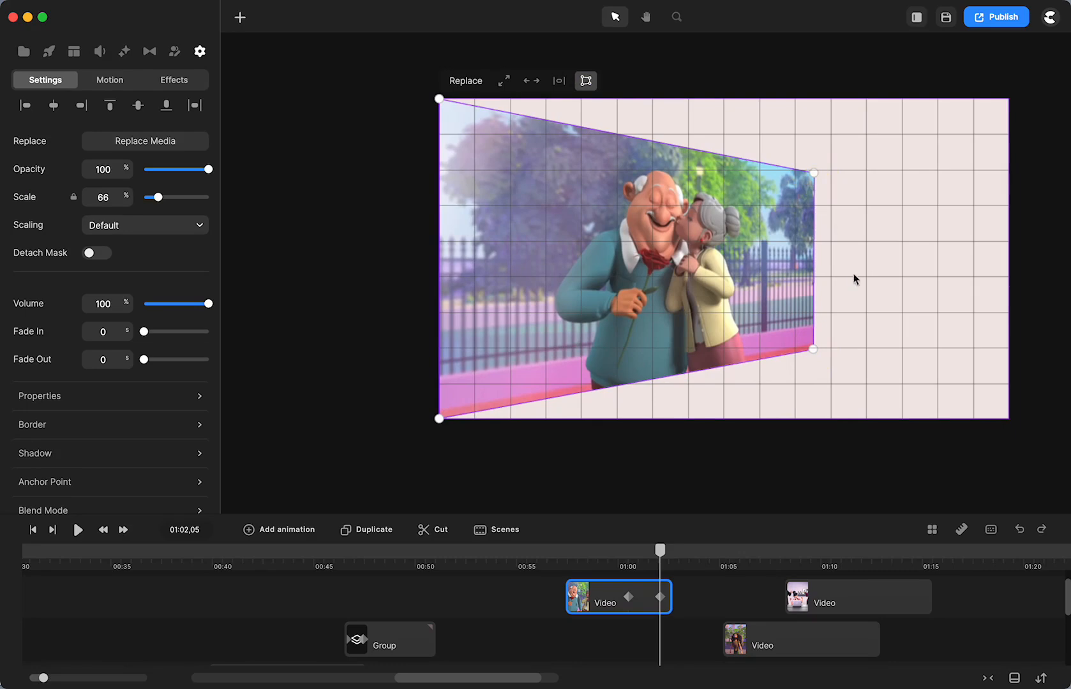
click(659, 551)
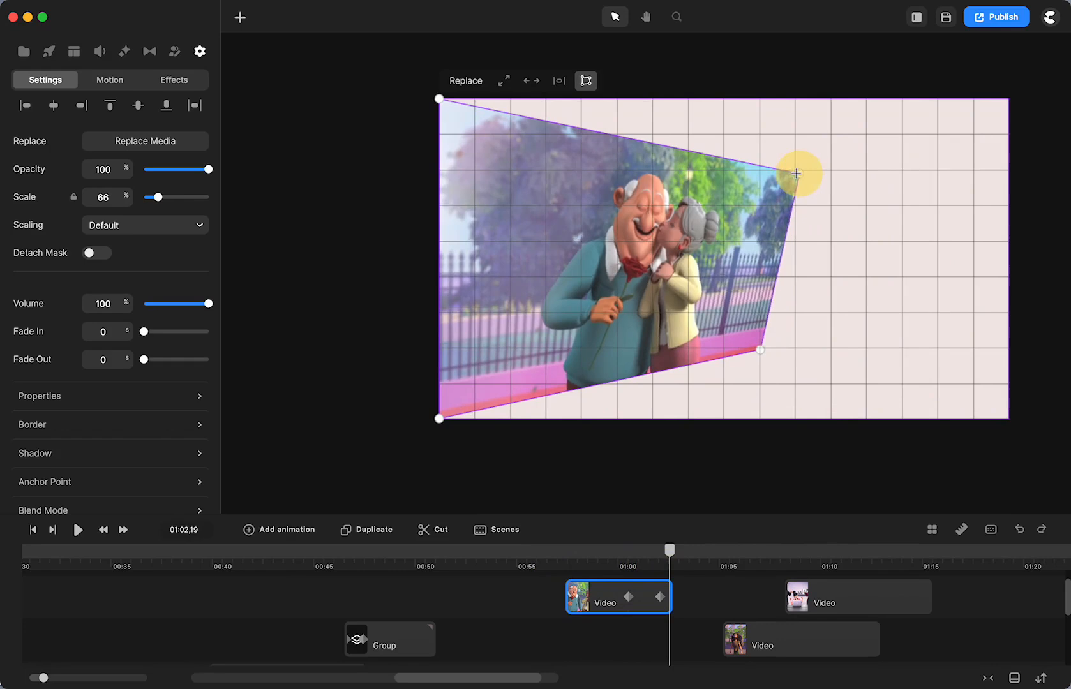
drag(795, 173, 760, 173)
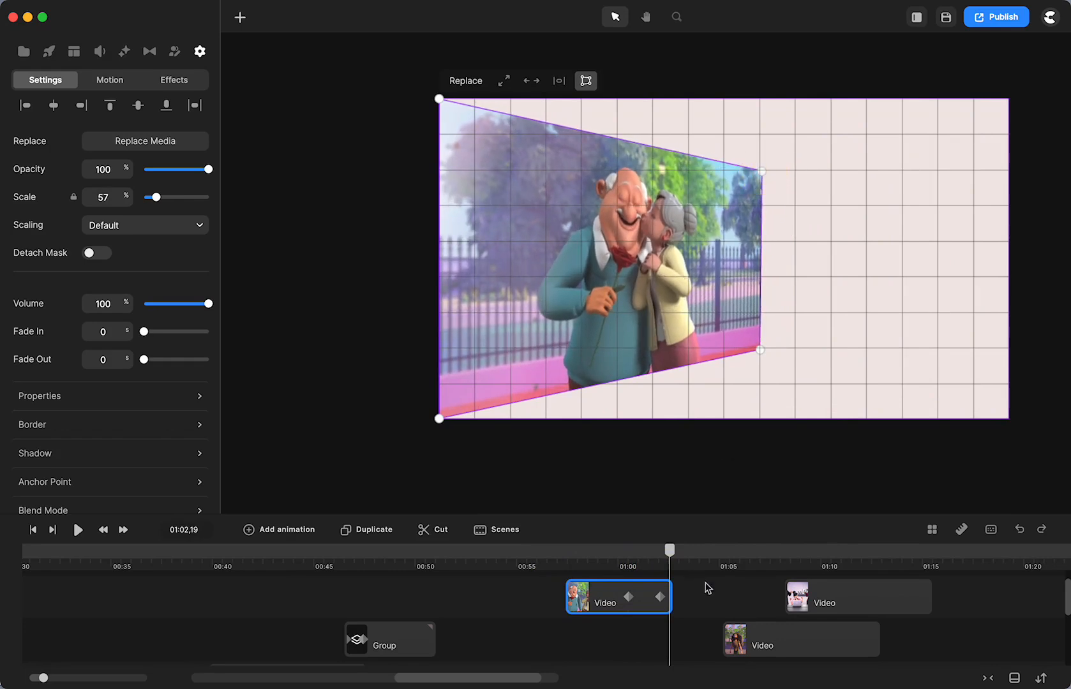
drag(670, 551, 626, 557)
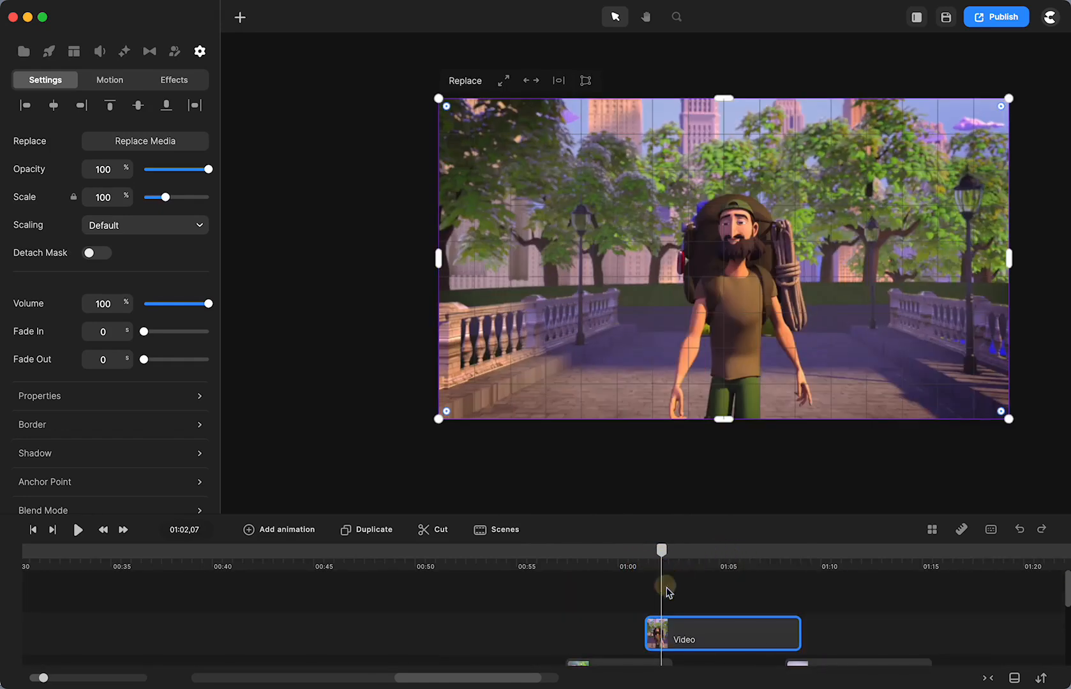
At the backpacker clip's start, add a Position animation and view its easing options.
drag(661, 550, 645, 557)
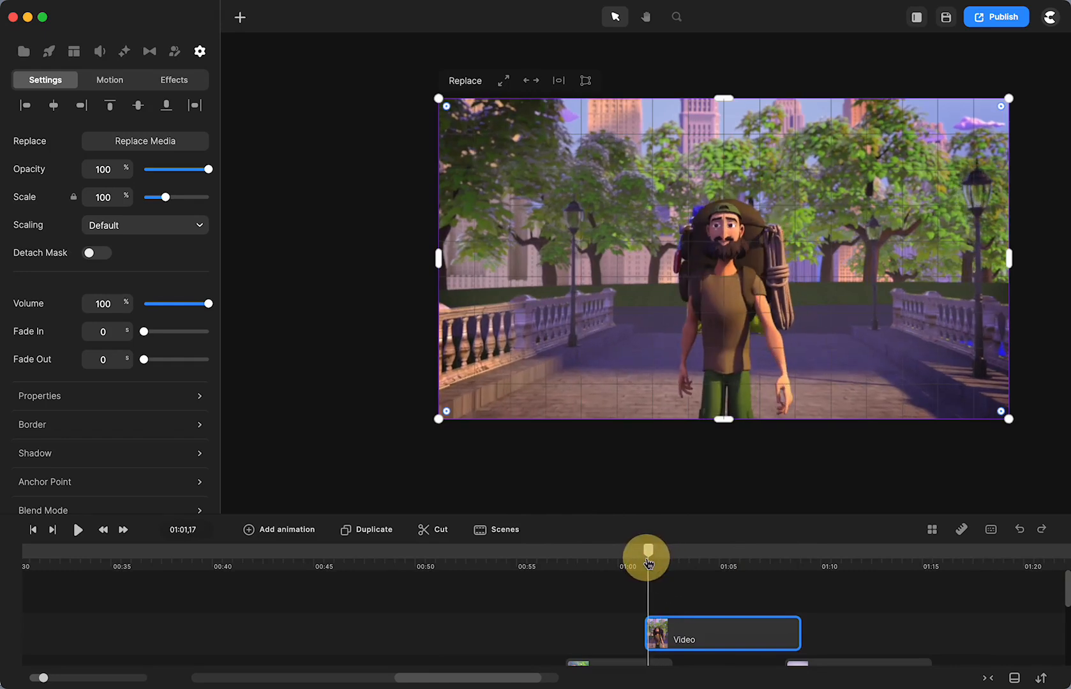
mouse_move(273, 328)
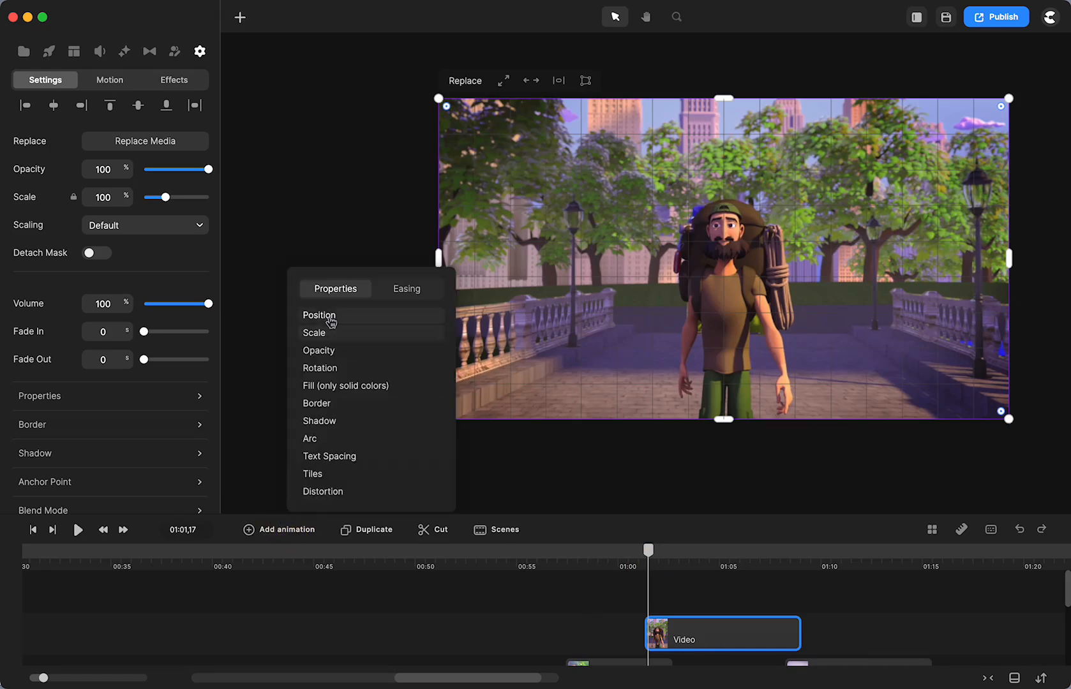
click(405, 290)
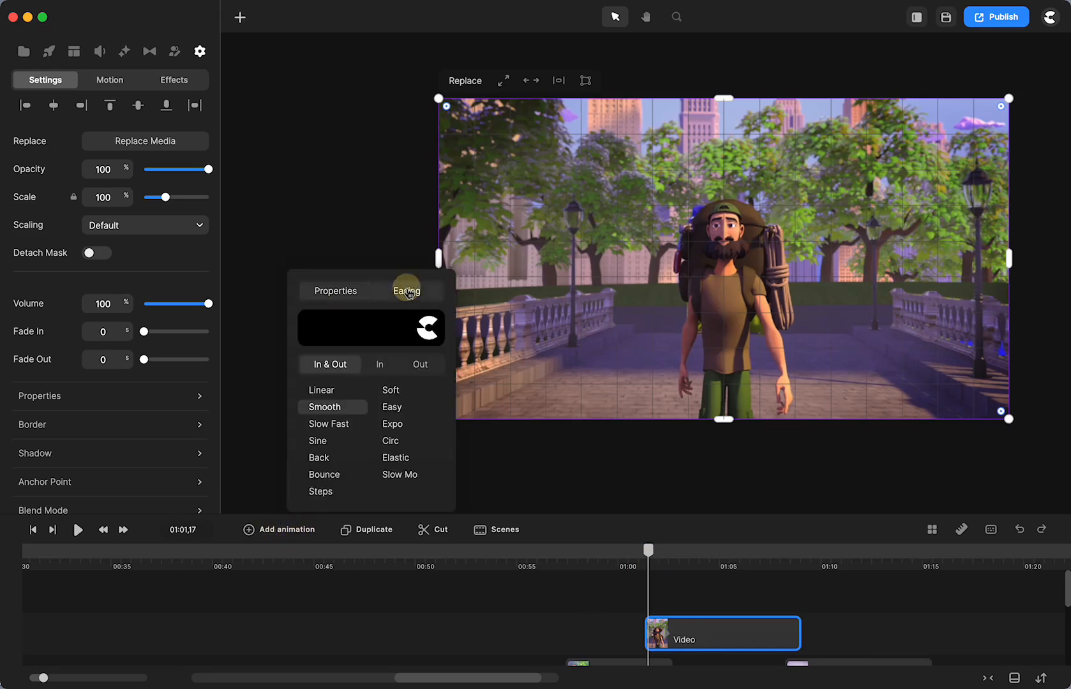
click(322, 390)
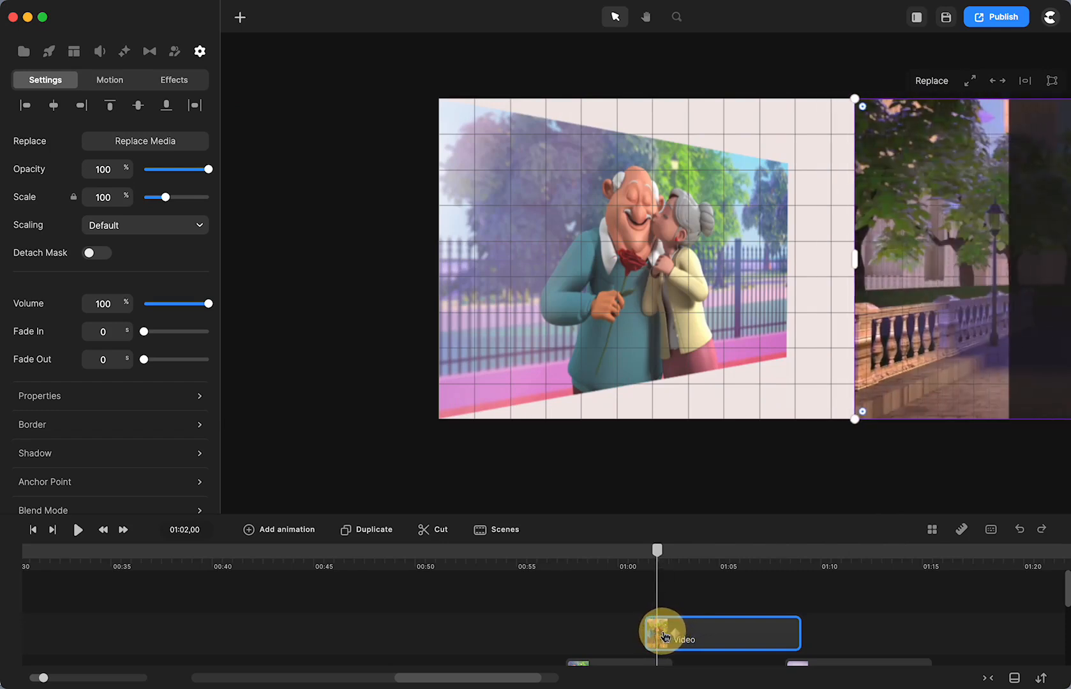
Preview the skew transition and nudge the upper-track backpacker clip later to overlap it.
click(660, 631)
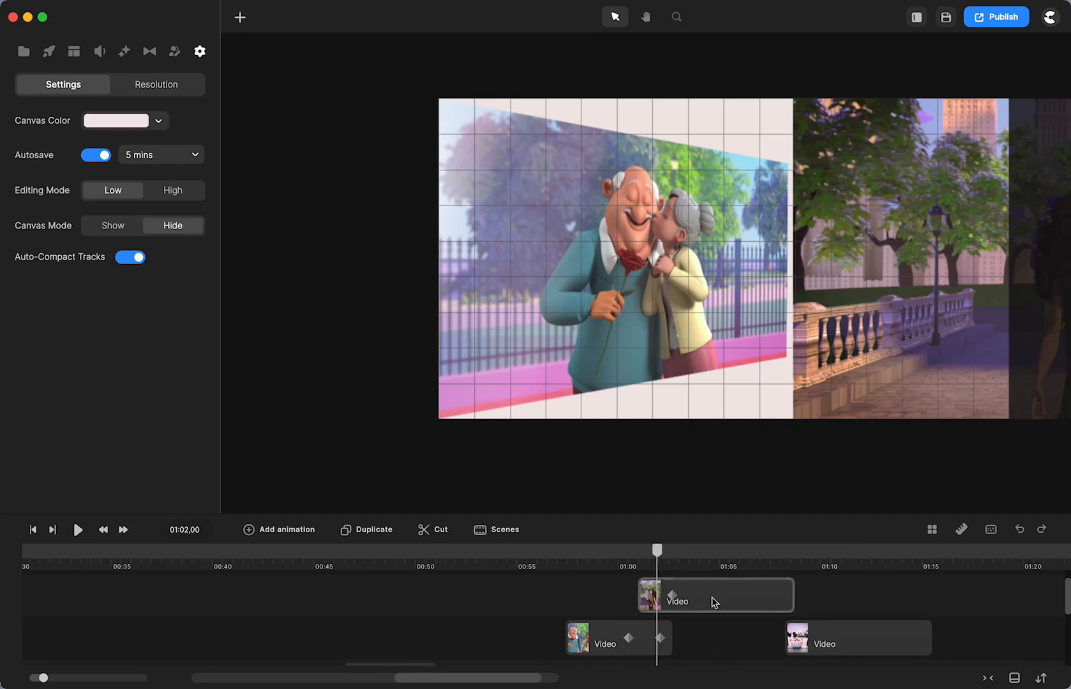
click(714, 596)
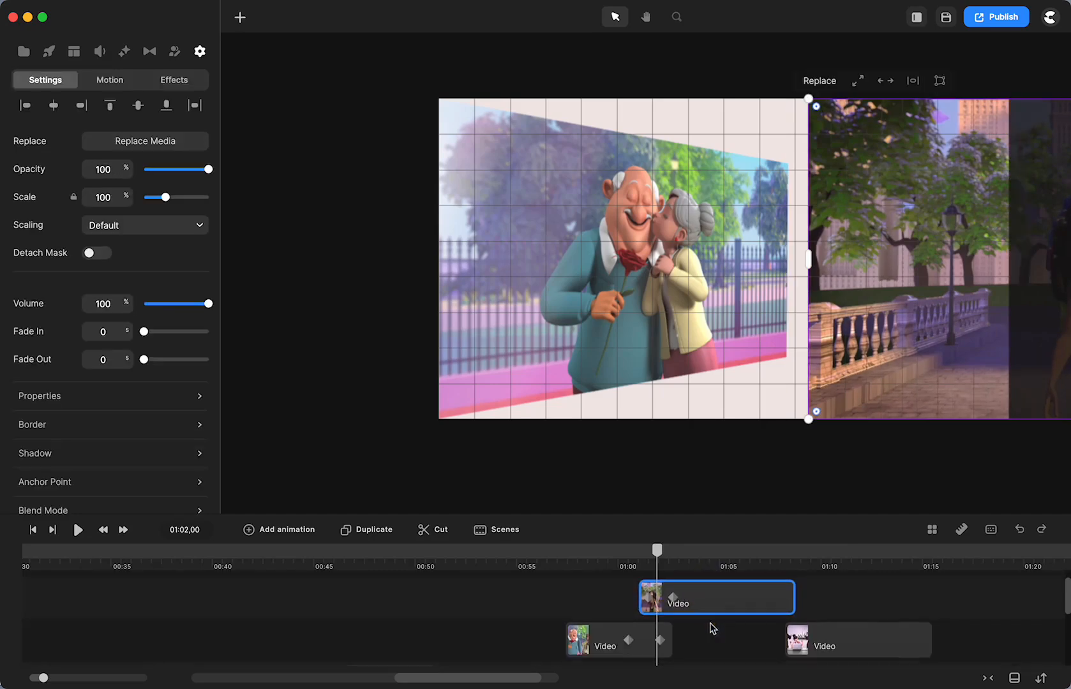
drag(656, 550, 605, 558)
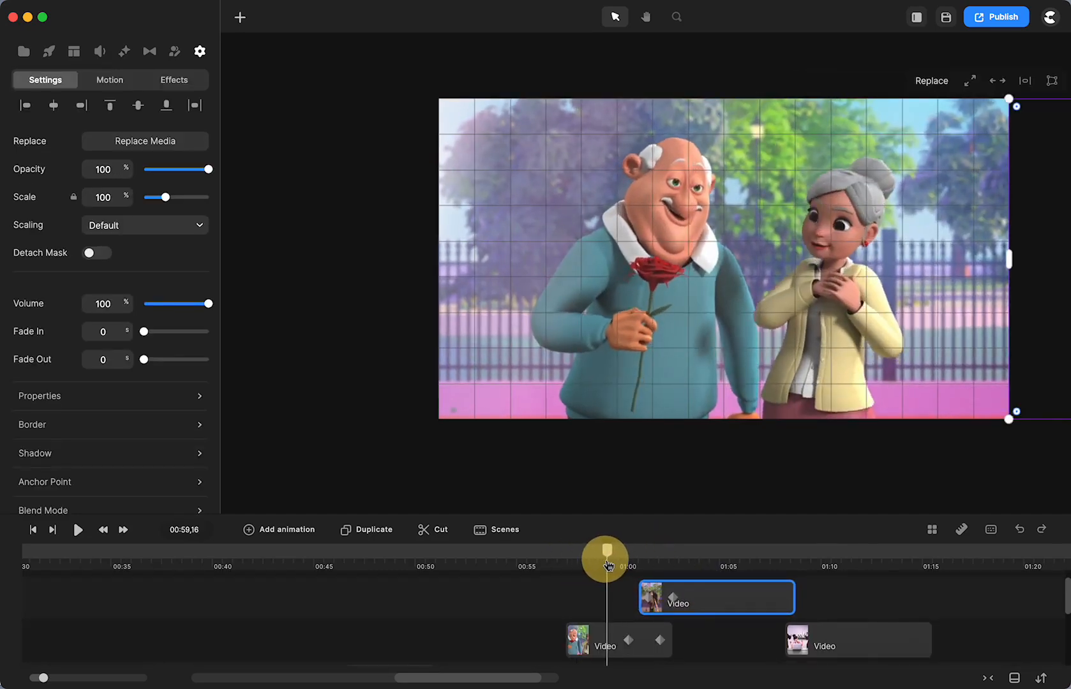
drag(606, 558, 649, 558)
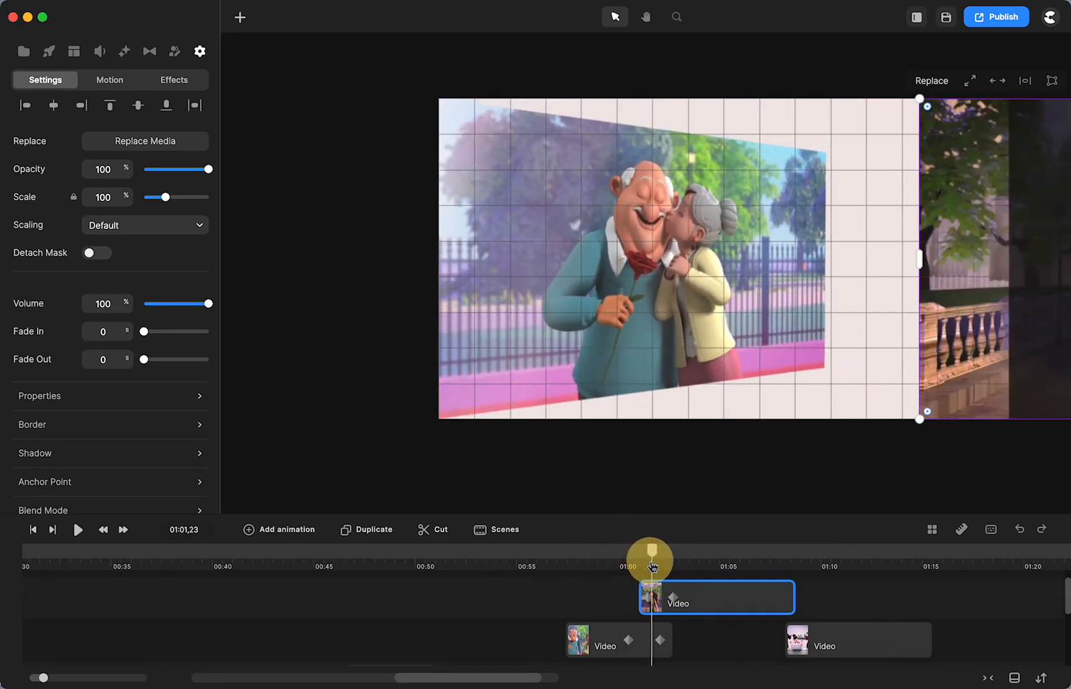
drag(650, 557, 675, 565)
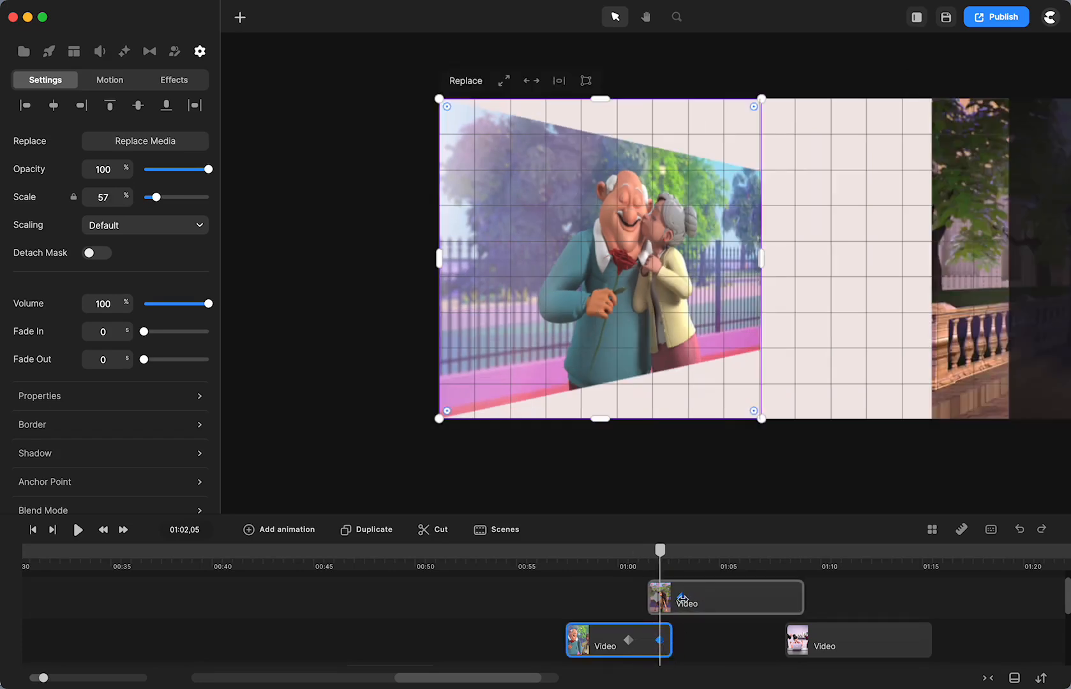
Select the backpacker clip and its keyframe, and preview its slide-in from the right.
click(724, 598)
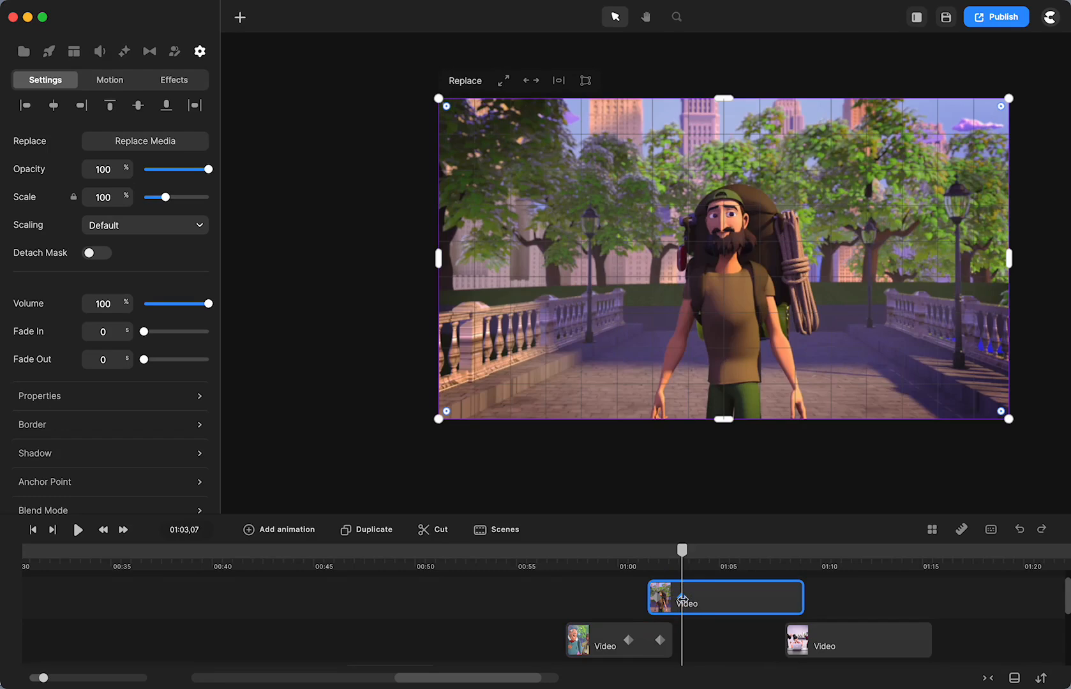
click(681, 551)
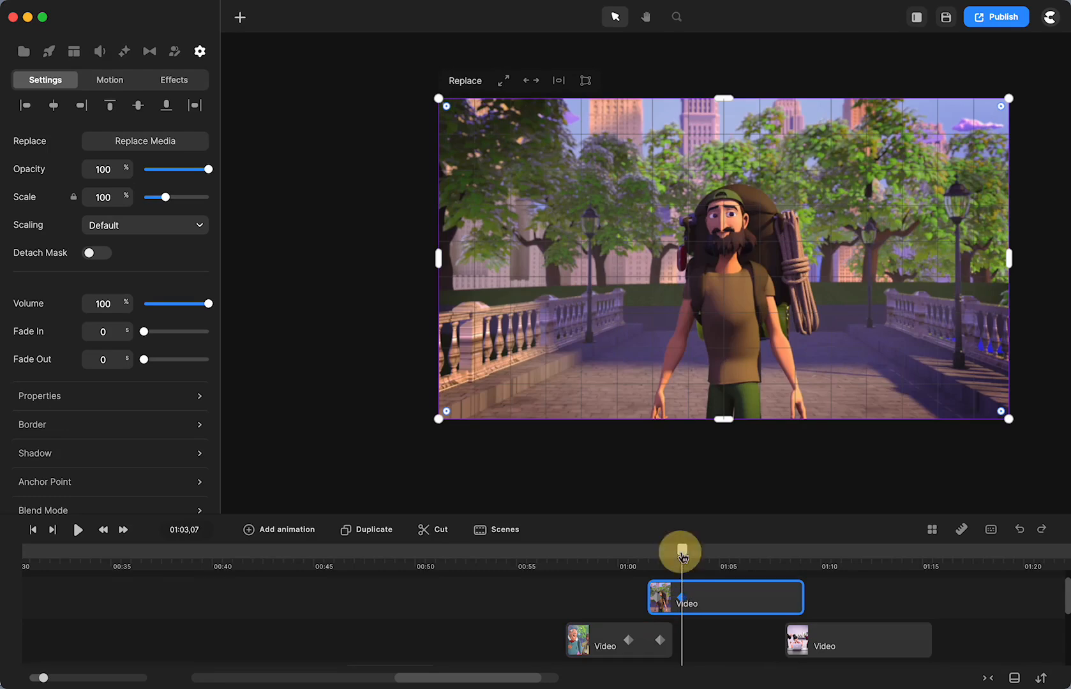
drag(680, 551, 639, 551)
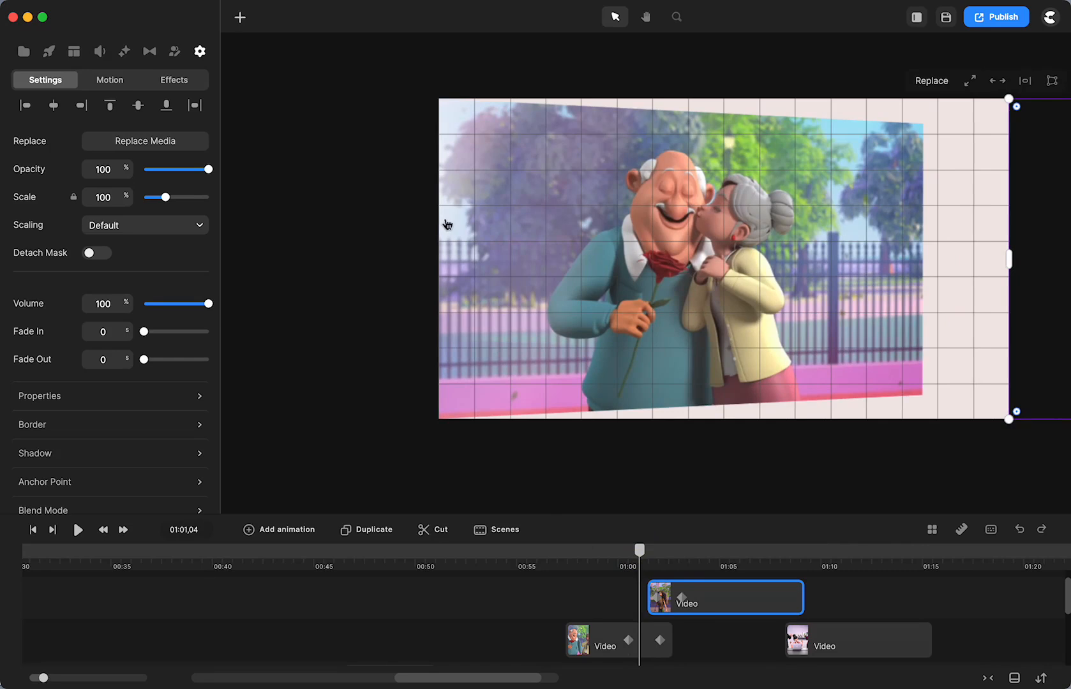
mouse_move(659, 554)
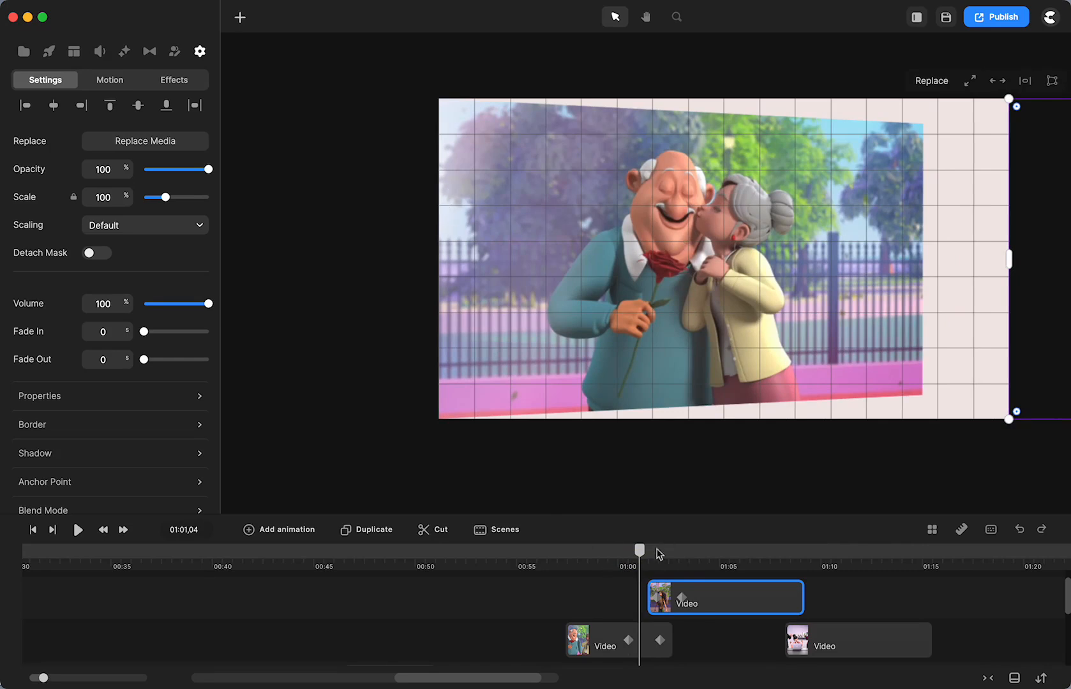
drag(640, 551, 669, 551)
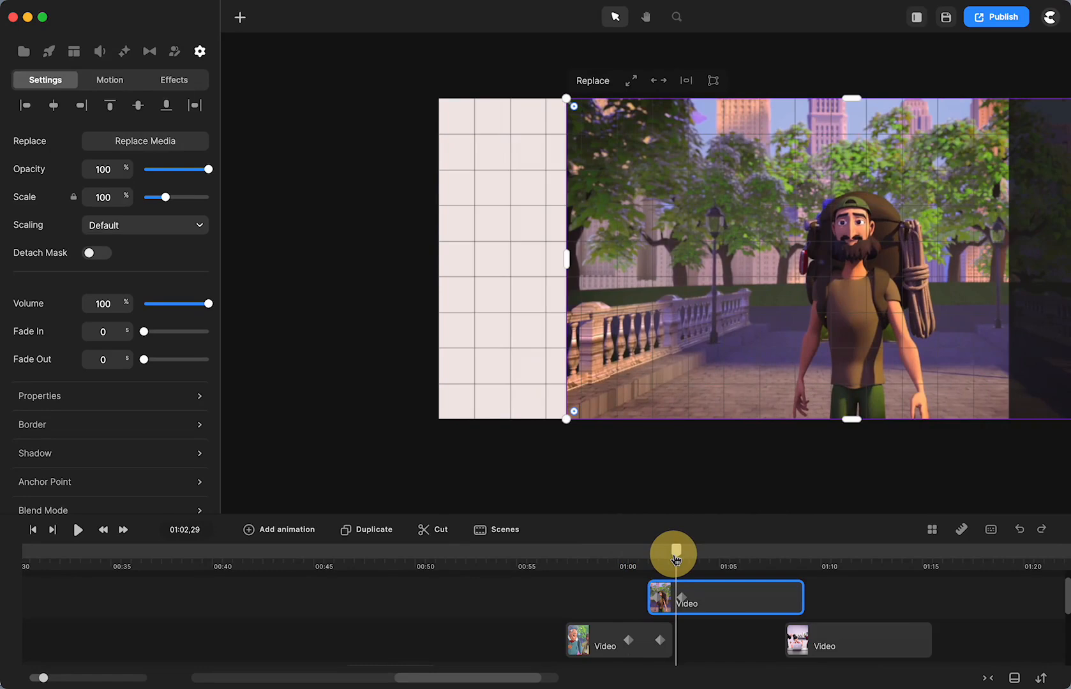
Recheck the skewed couple clip, then shift the backpacker clip earlier to match the skew.
drag(673, 553, 651, 554)
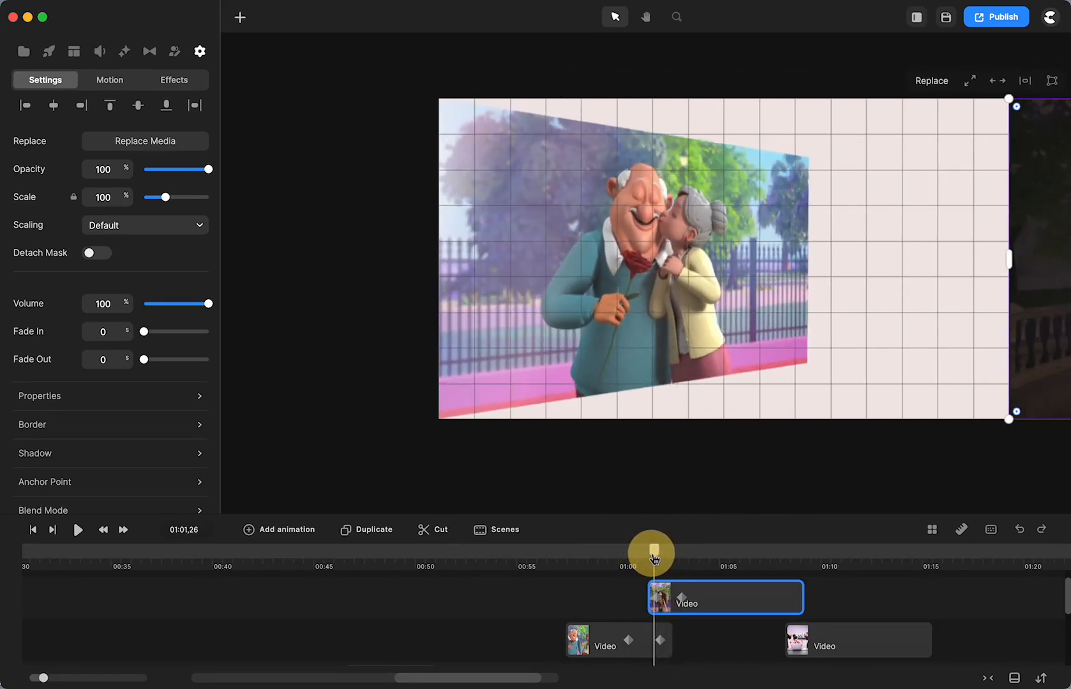
drag(651, 552, 675, 553)
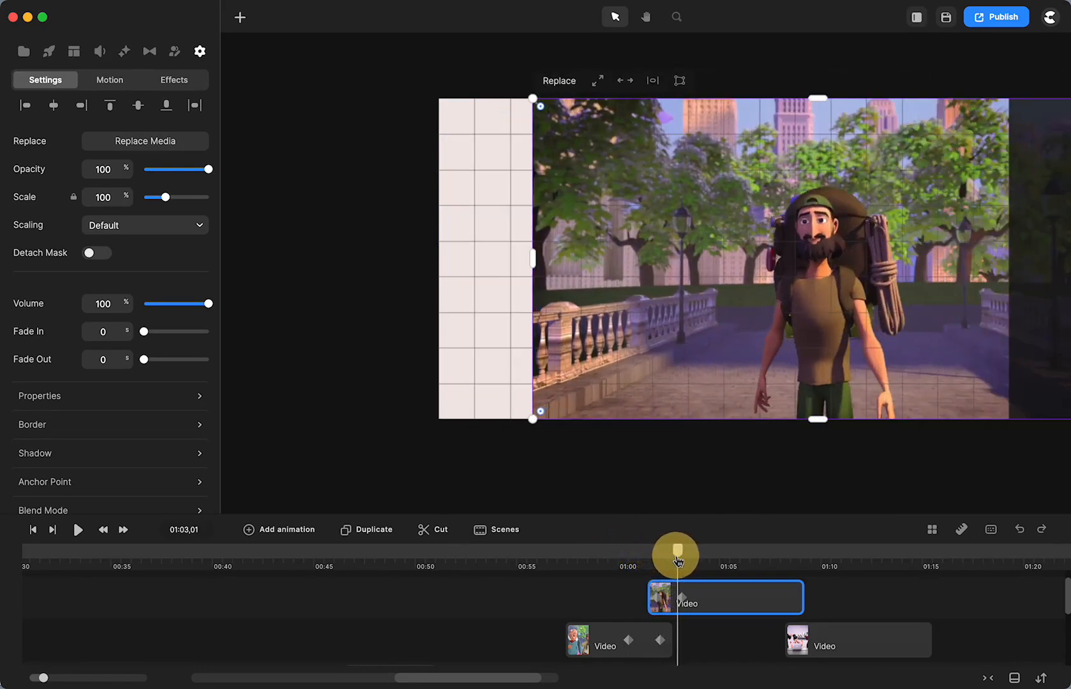
drag(675, 553, 669, 565)
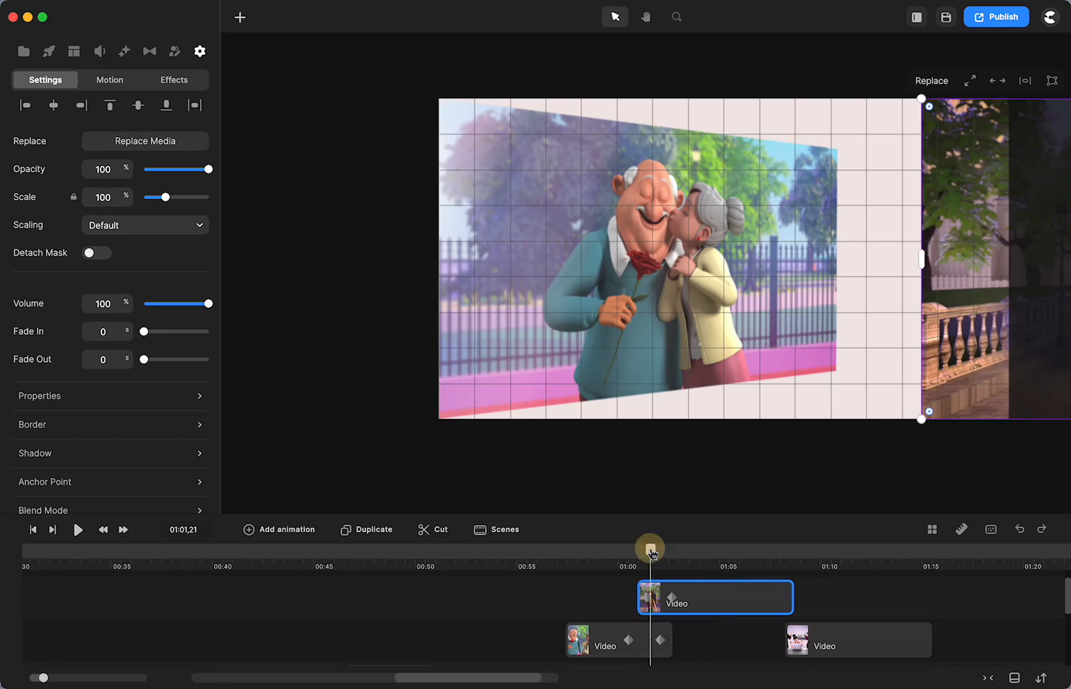
drag(649, 549, 661, 554)
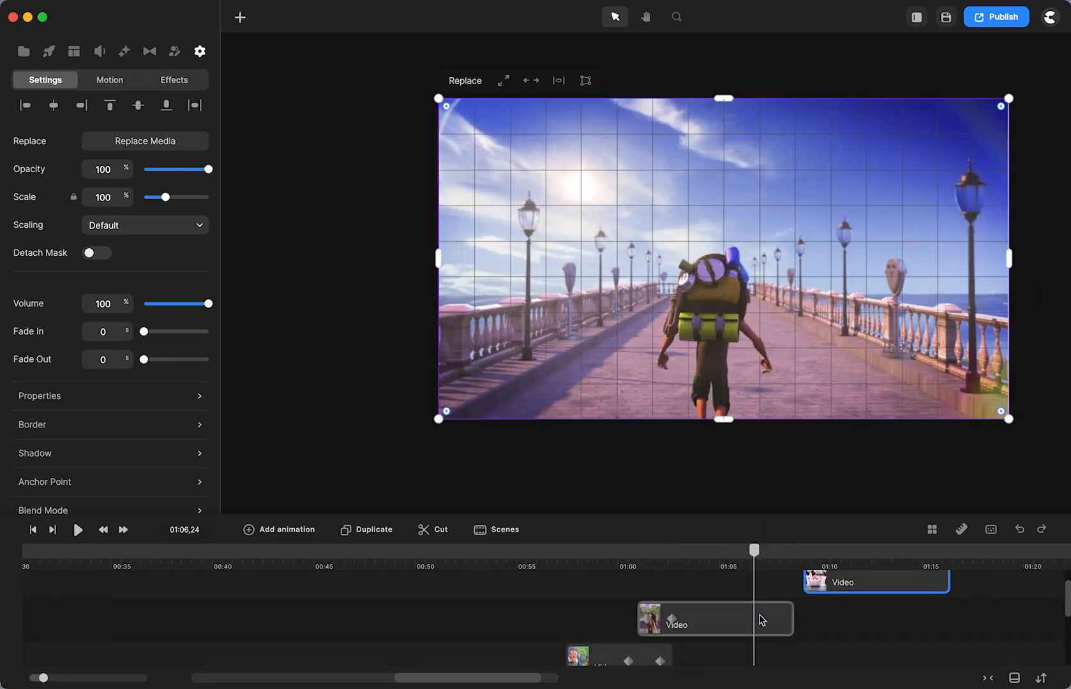
Add a Linear Distortion animation pulling the pier shot's lower corners inward and upward.
click(713, 618)
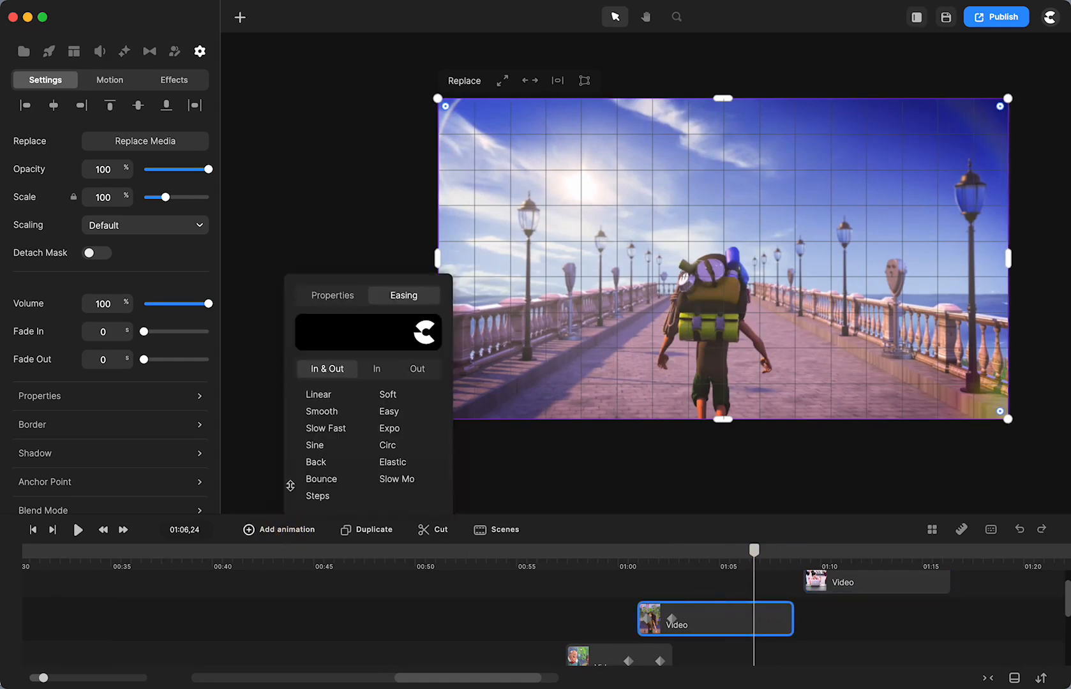
click(318, 394)
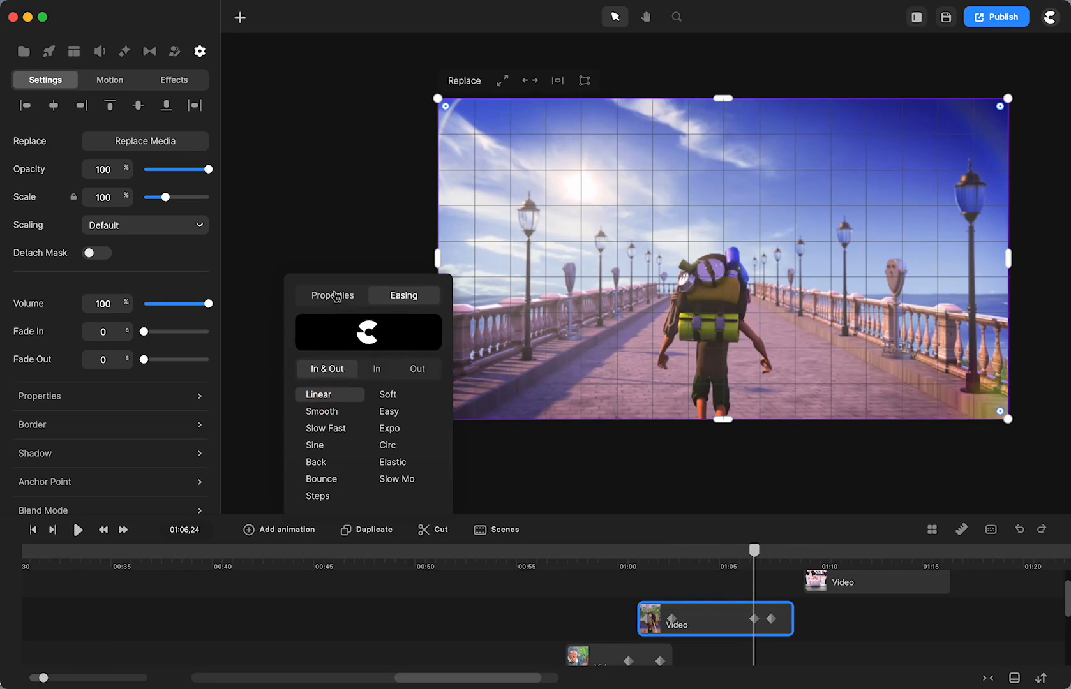
click(332, 295)
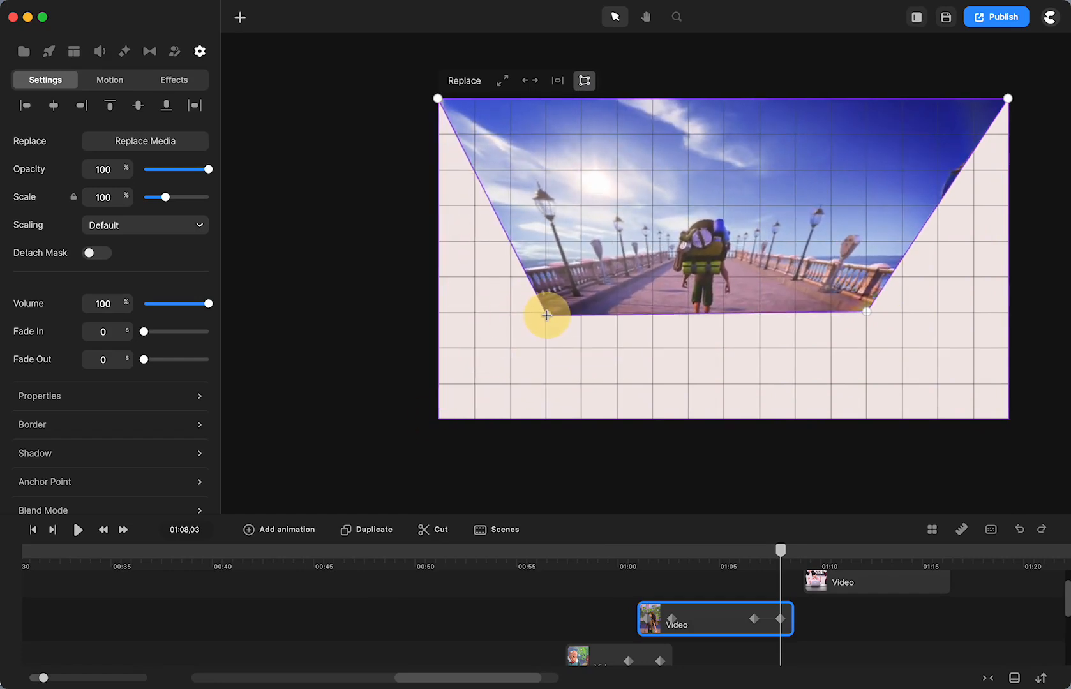
drag(546, 316, 513, 273)
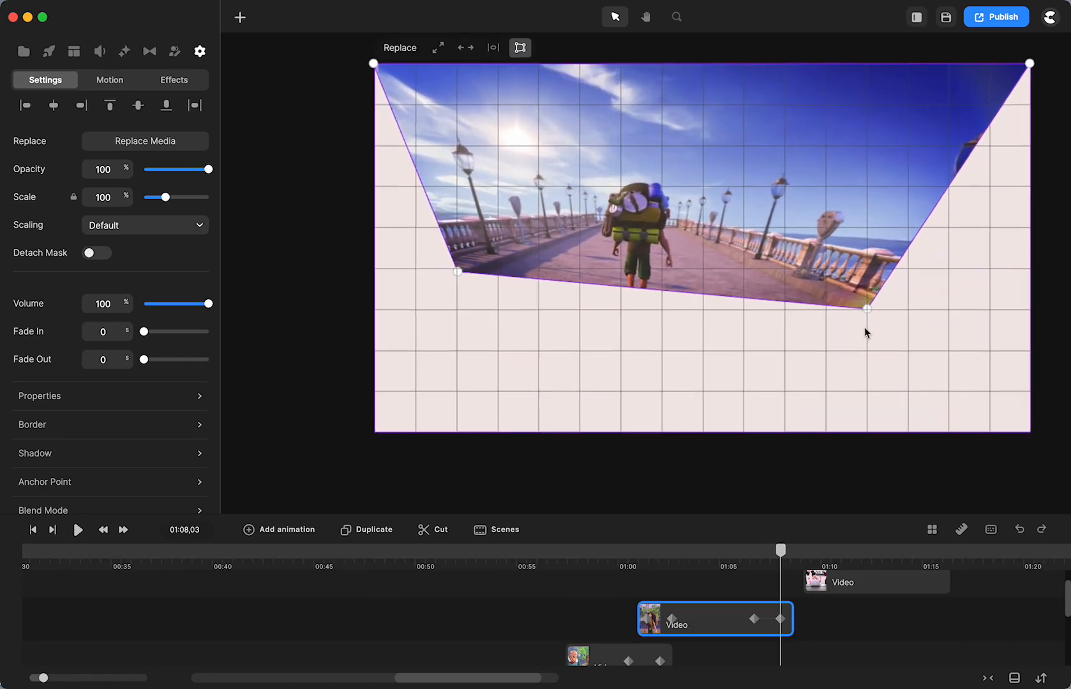
drag(868, 310, 909, 270)
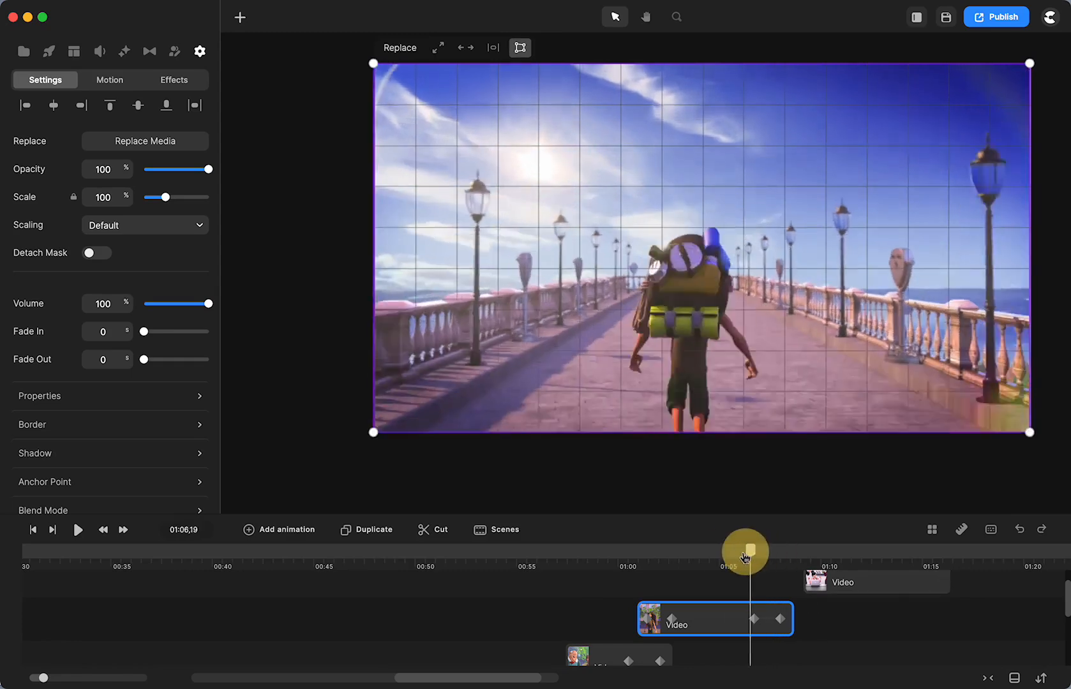
drag(744, 552, 734, 566)
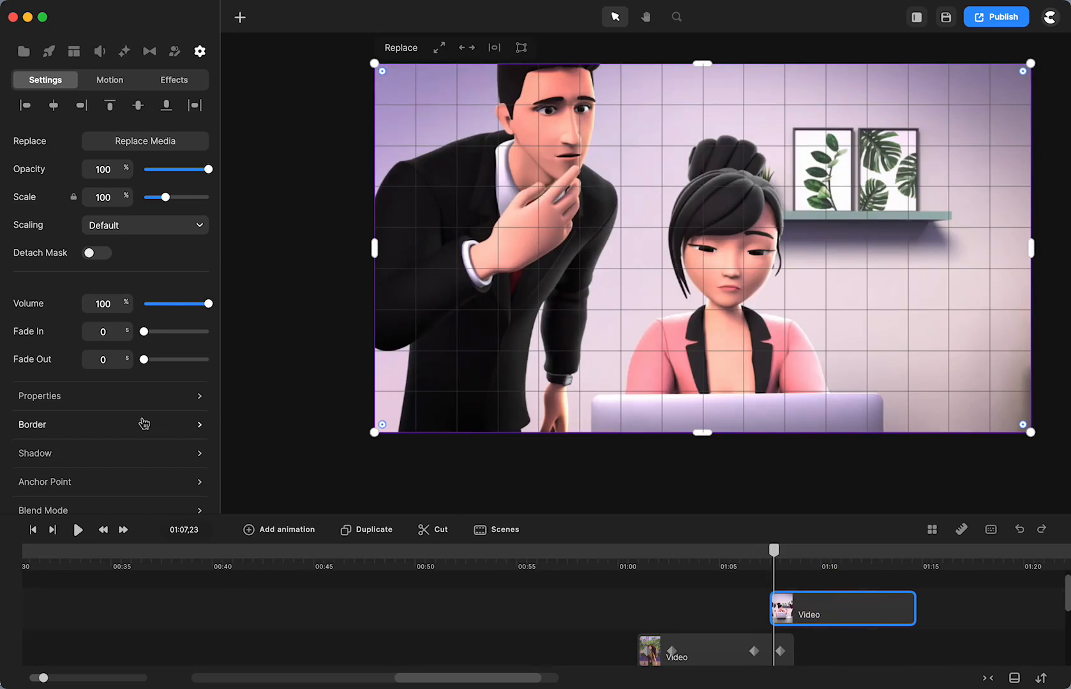
Give the office clip a Linear Position animation starting off-canvas, and preview the slide-in.
click(279, 530)
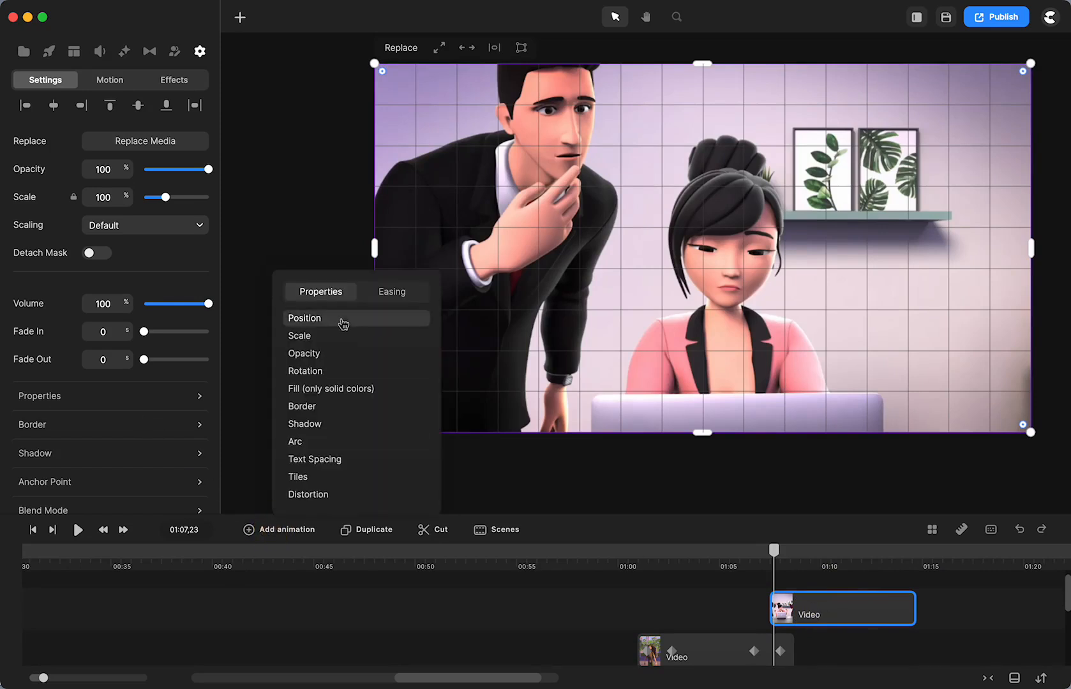
click(392, 293)
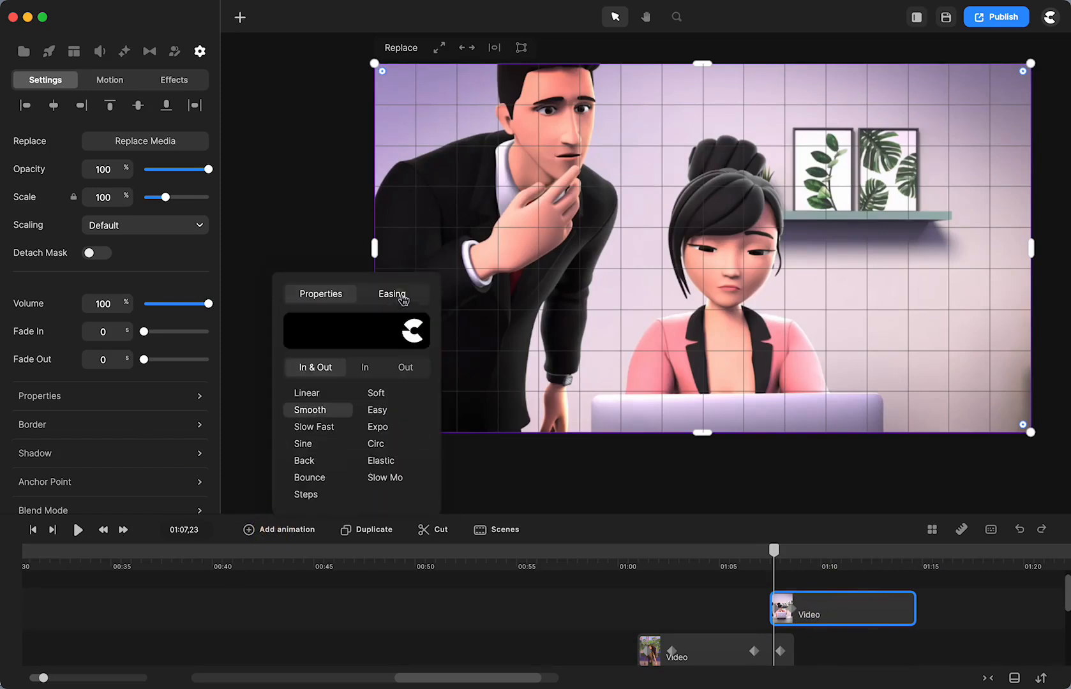
click(307, 393)
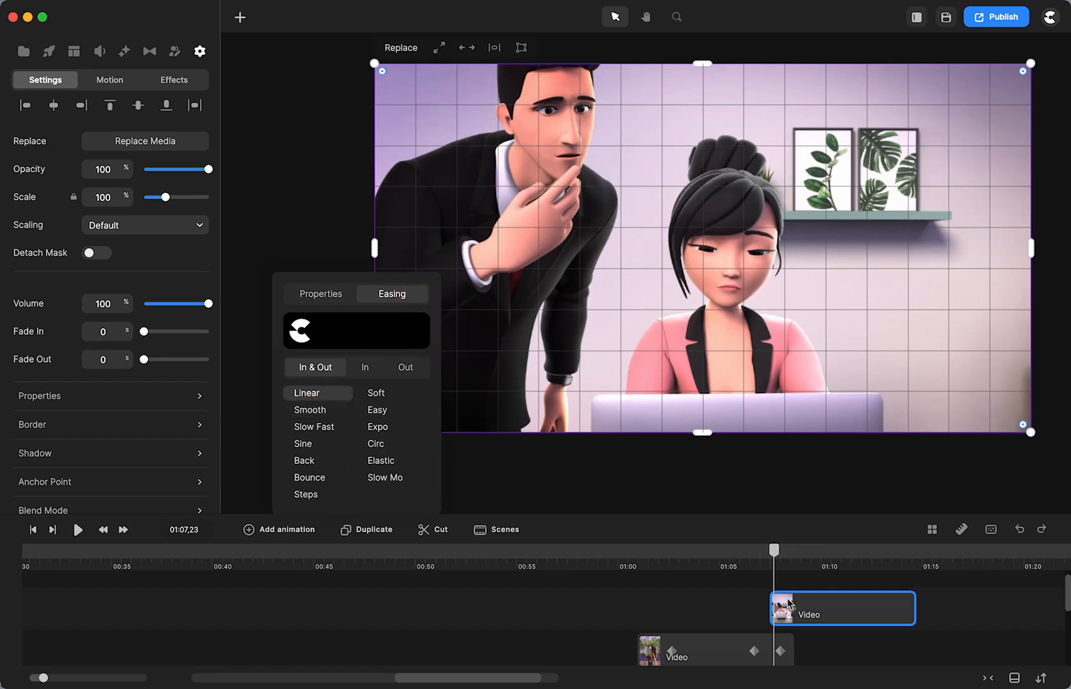
drag(772, 550, 798, 551)
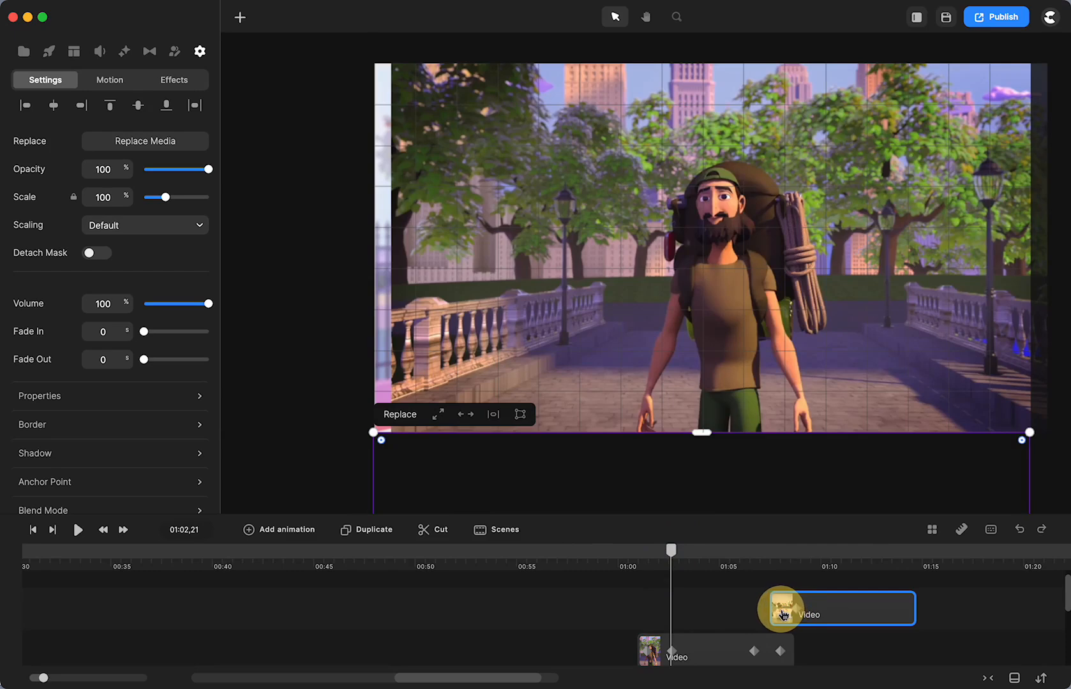
click(791, 613)
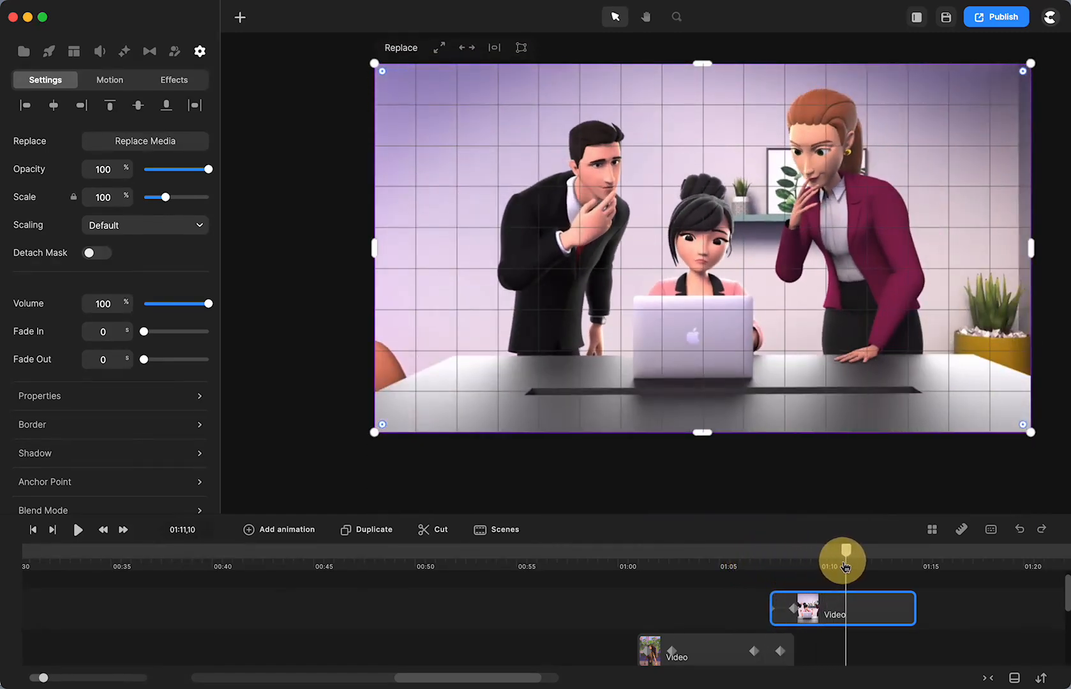
drag(843, 558, 885, 551)
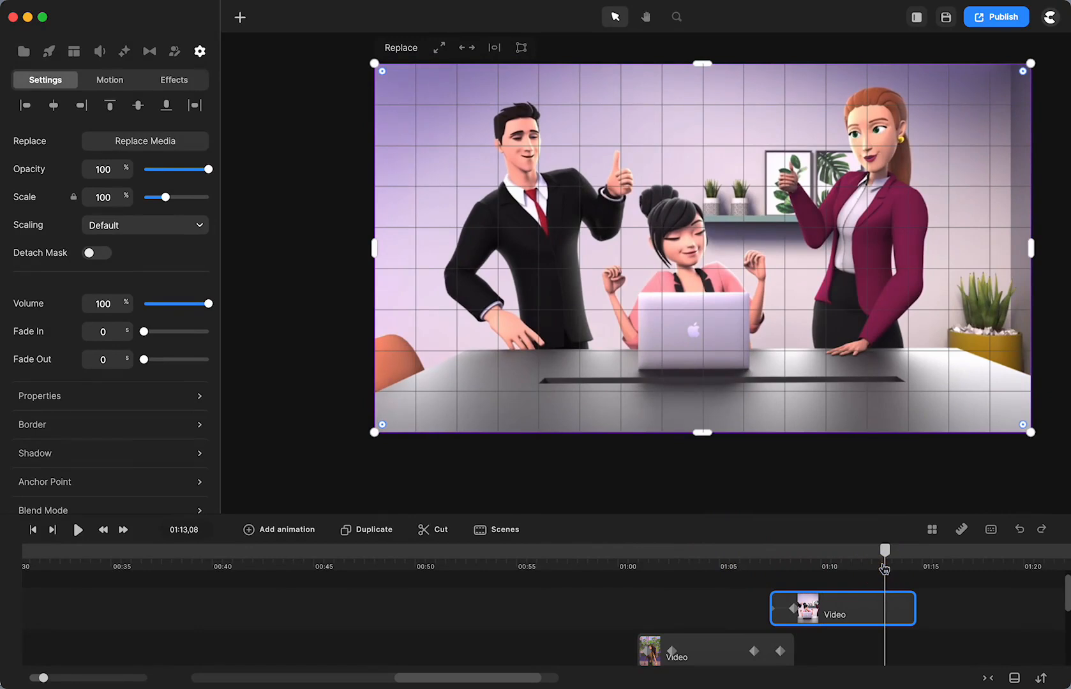